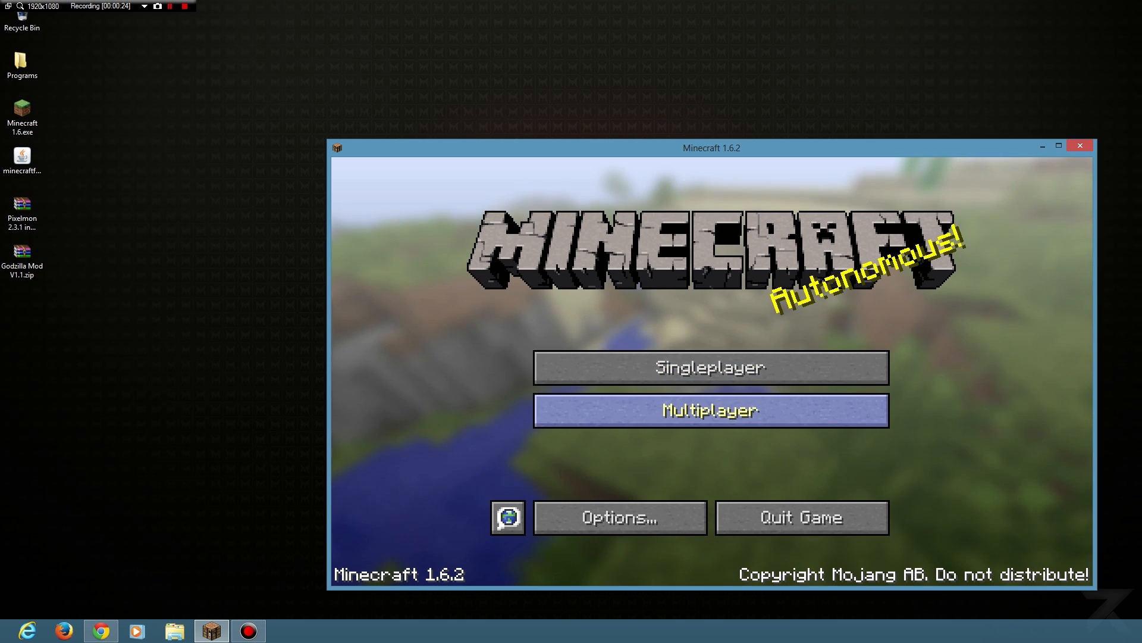
Step: Check the options screen of vanilla Minecraft 1.6.2, then quit the game to the desktop
{"action": "left_click", "coordinate": [619, 518]}
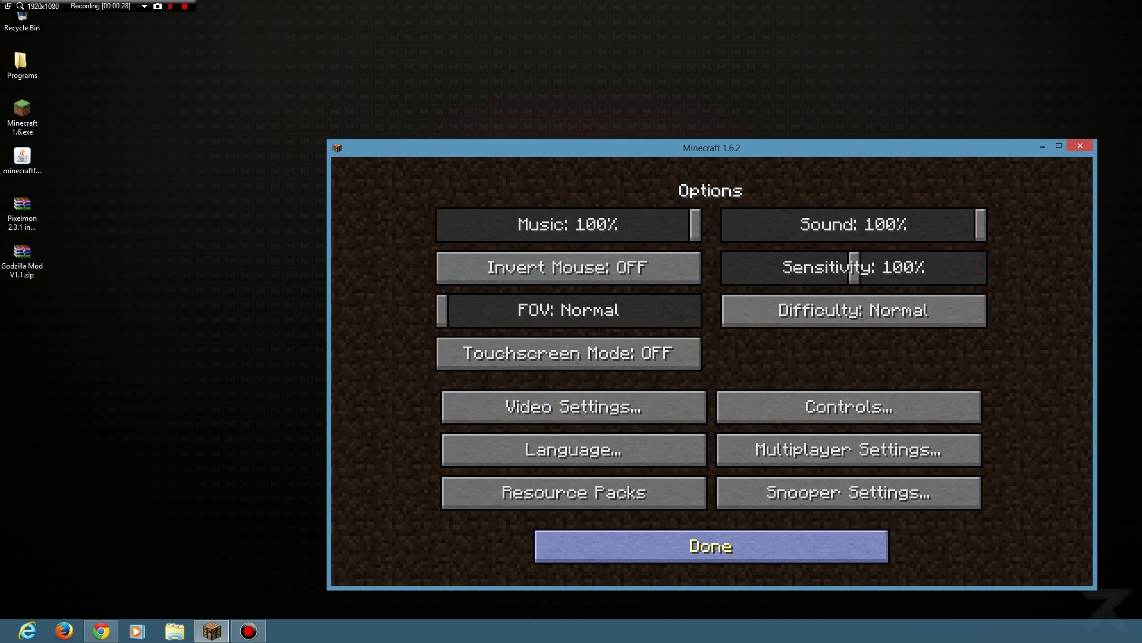
{"action": "left_click", "coordinate": [709, 545]}
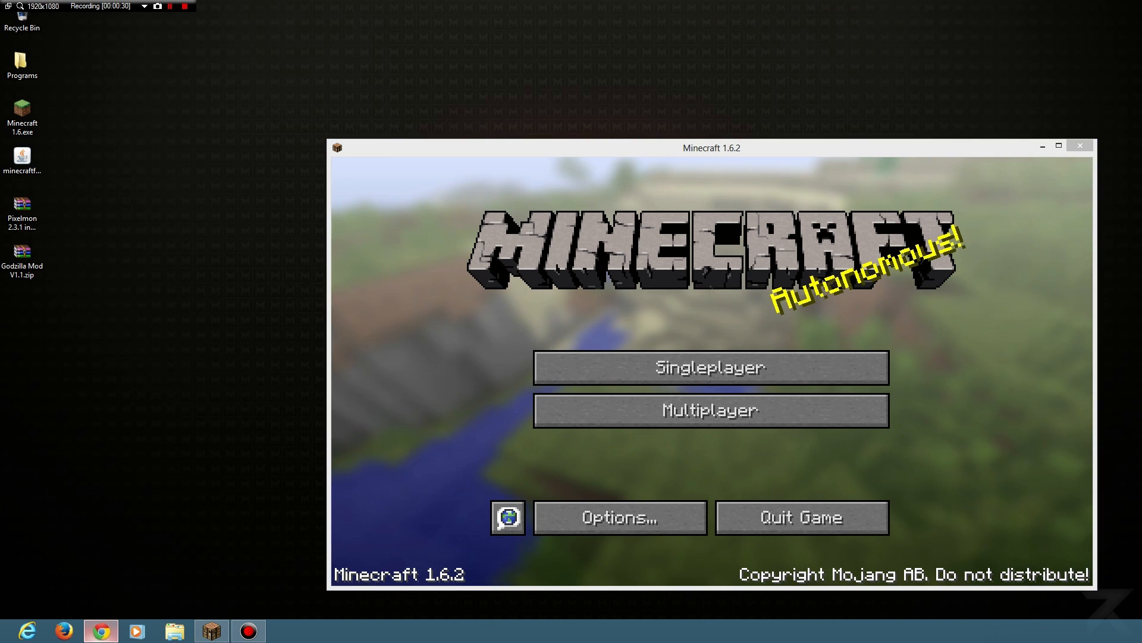
{"action": "left_click", "coordinate": [100, 629]}
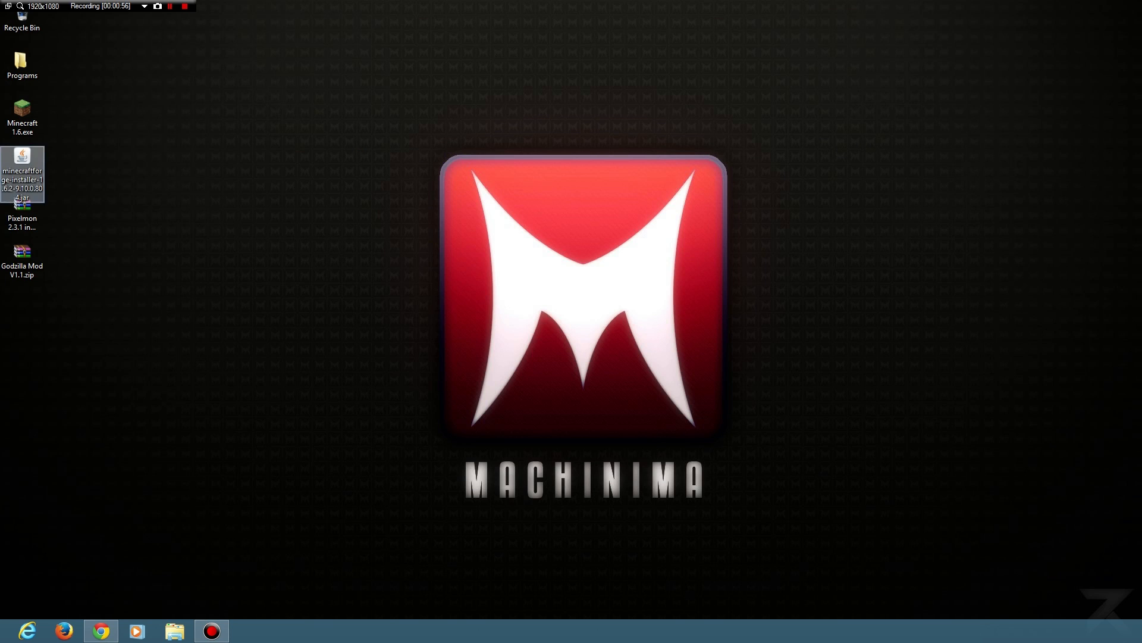
Step: Run the Forge installer with Install client to add the Forge 9.10.0.804 profile to the launcher
{"action": "double_click", "coordinate": [22, 169]}
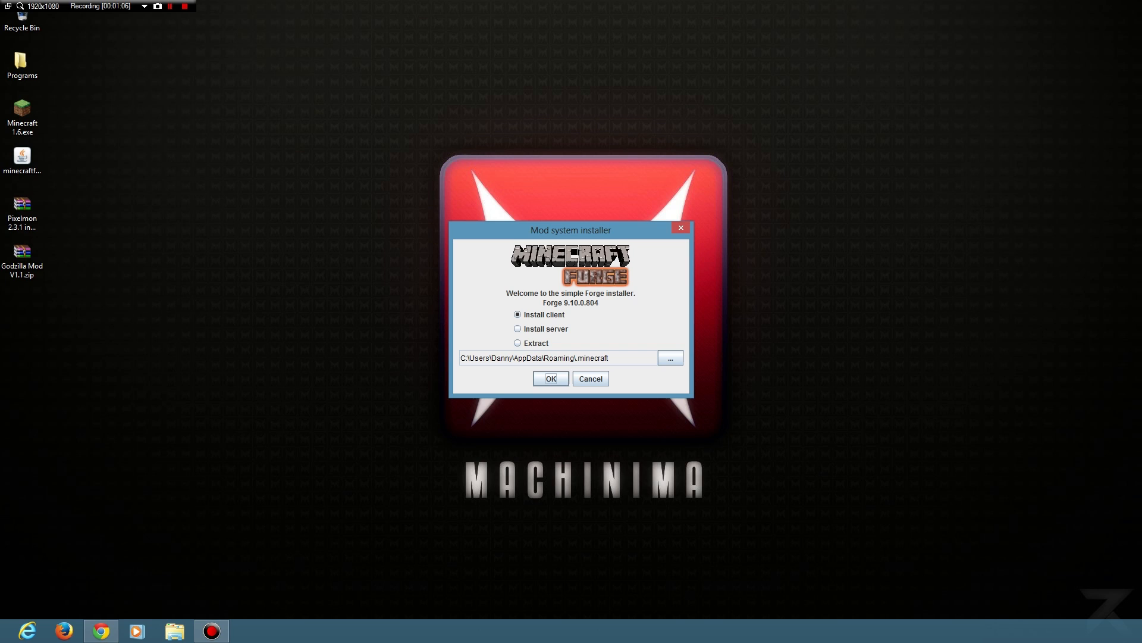
{"action": "left_click", "coordinate": [551, 378]}
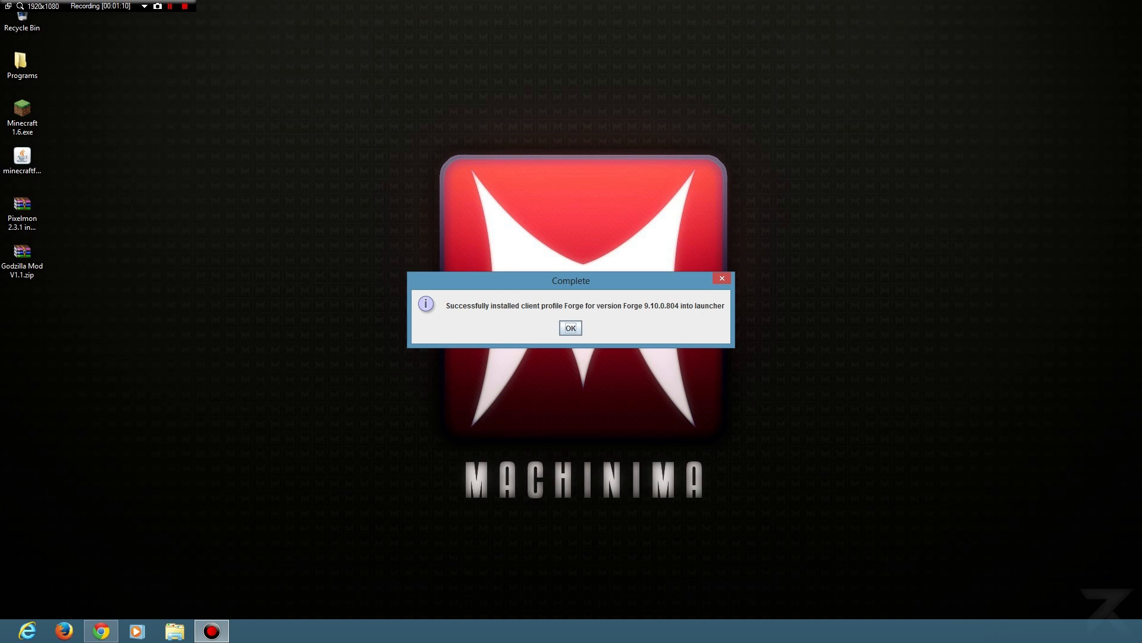
{"action": "left_click", "coordinate": [570, 329]}
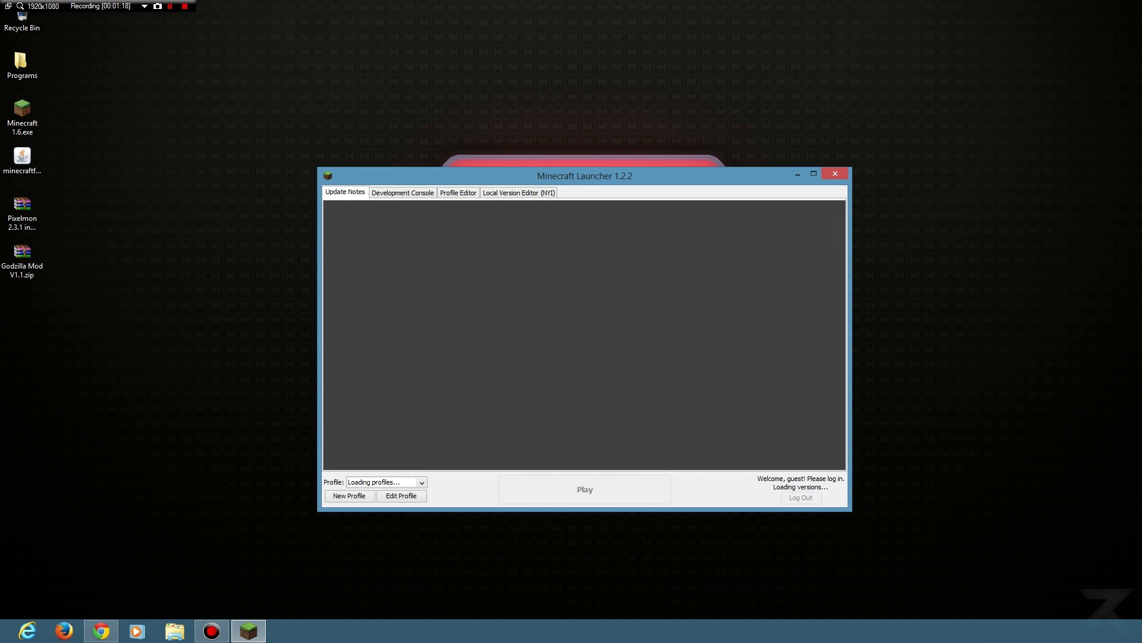
Step: Continue with the logged-in account, select the Forge profile and start Play
{"action": "left_click", "coordinate": [422, 482]}
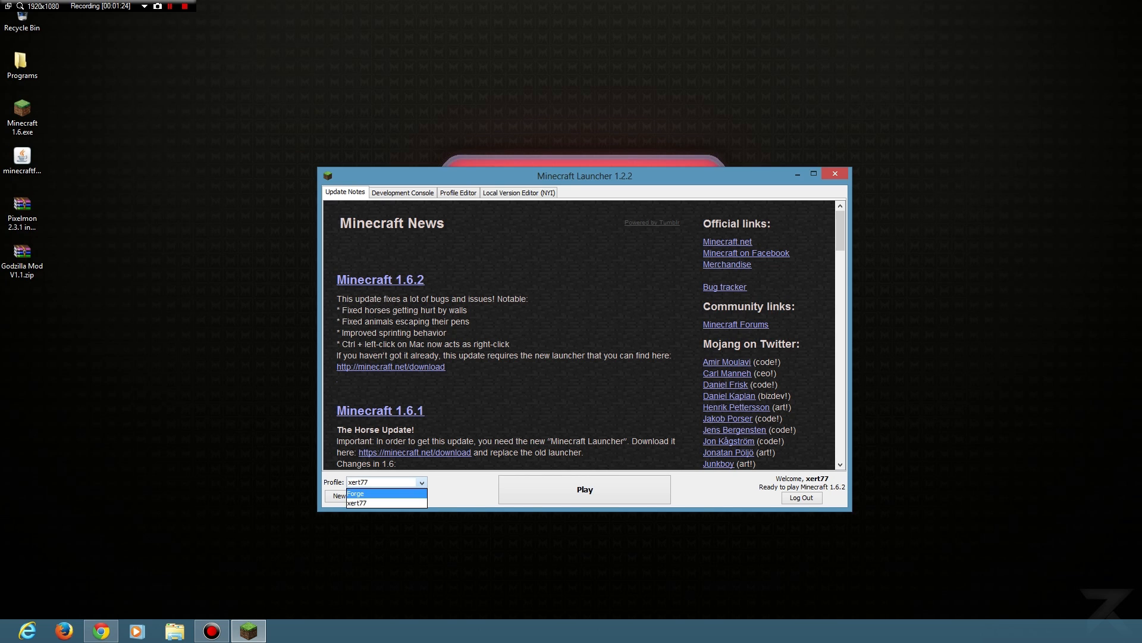
{"action": "left_click", "coordinate": [800, 498]}
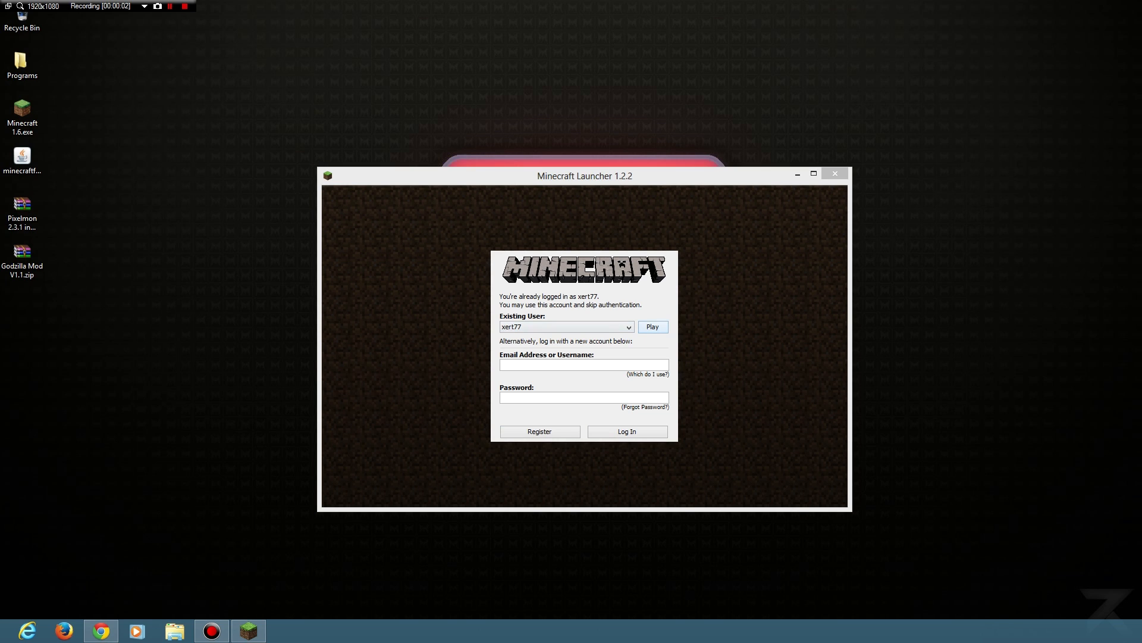
{"action": "left_click", "coordinate": [651, 326]}
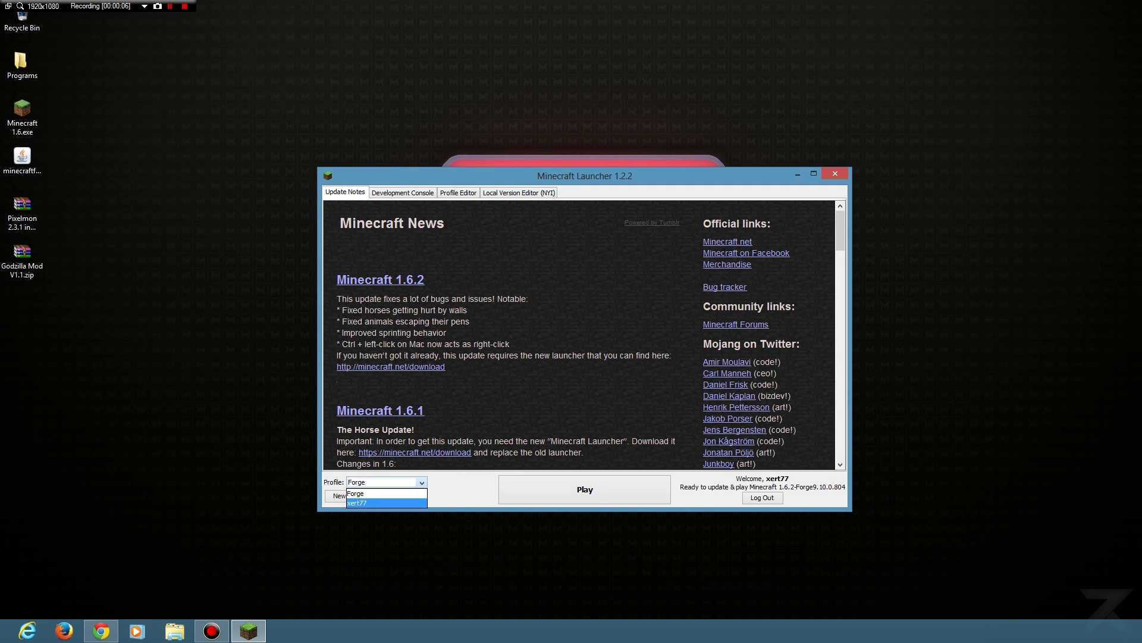
{"action": "left_click", "coordinate": [354, 502]}
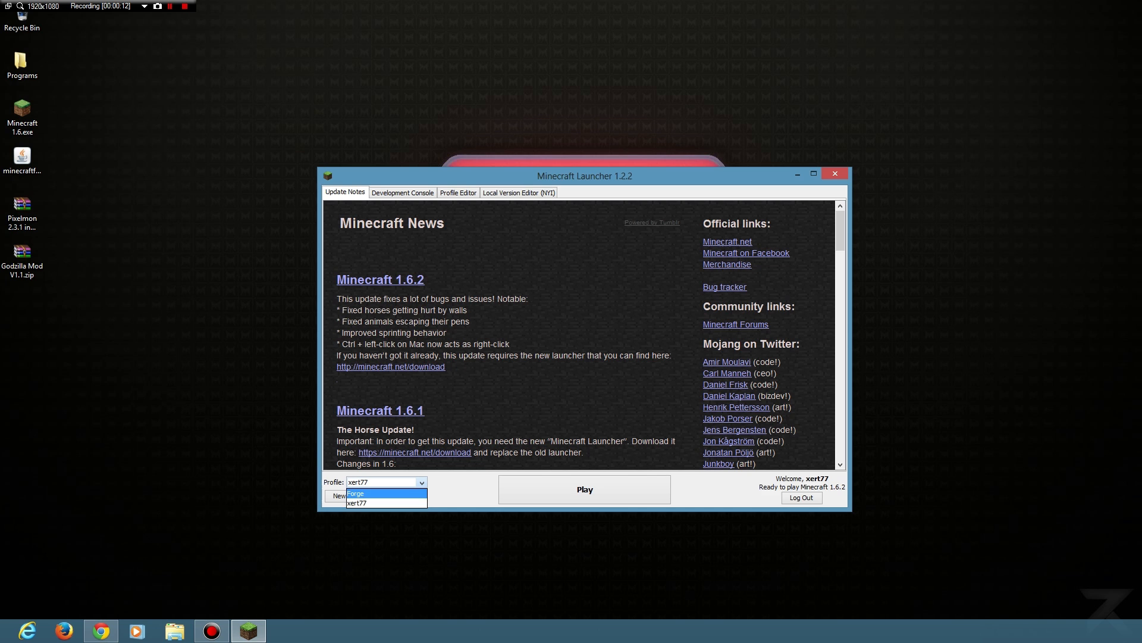
{"action": "left_click", "coordinate": [356, 494]}
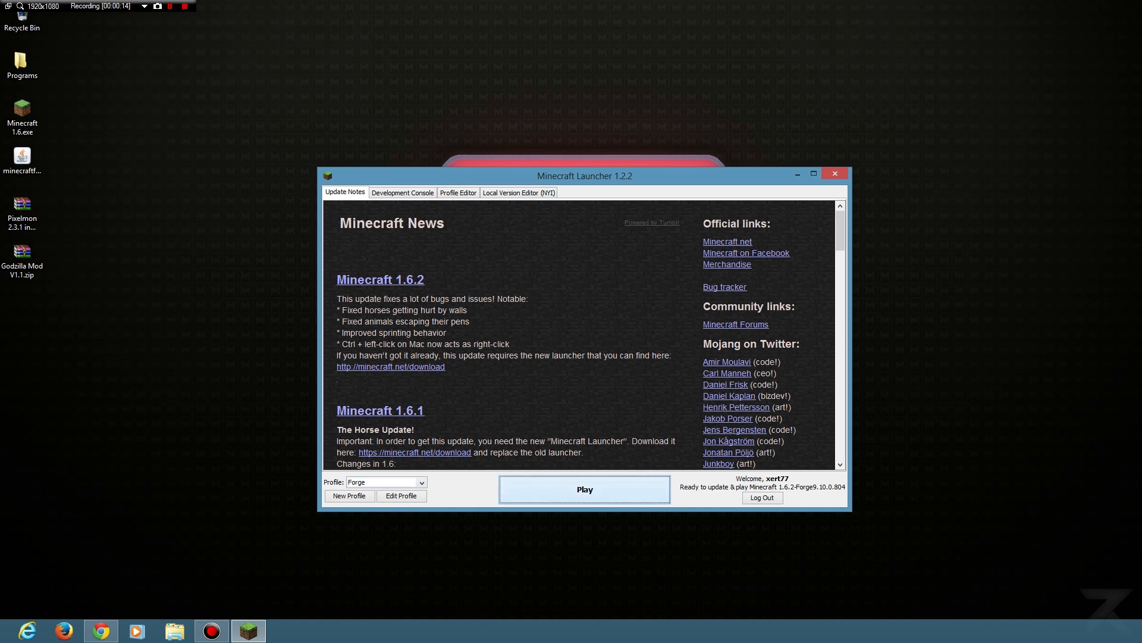
{"action": "left_click", "coordinate": [402, 193]}
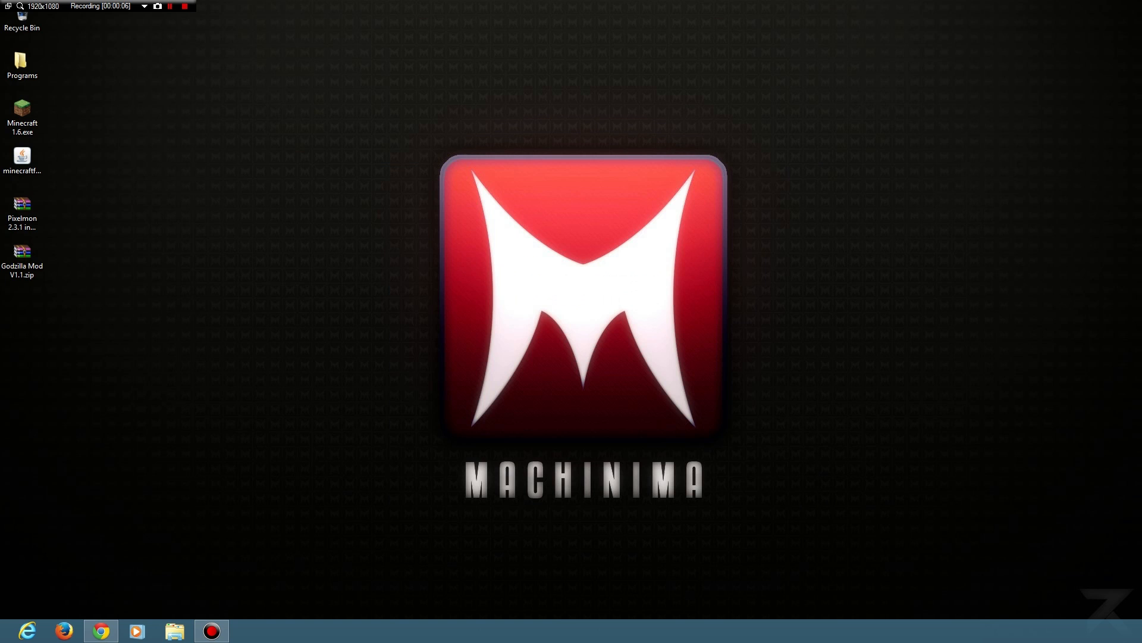
Step: Relaunch the Minecraft launcher from the desktop and play with the Forge profile until the title screen loads
{"action": "left_click", "coordinate": [22, 118]}
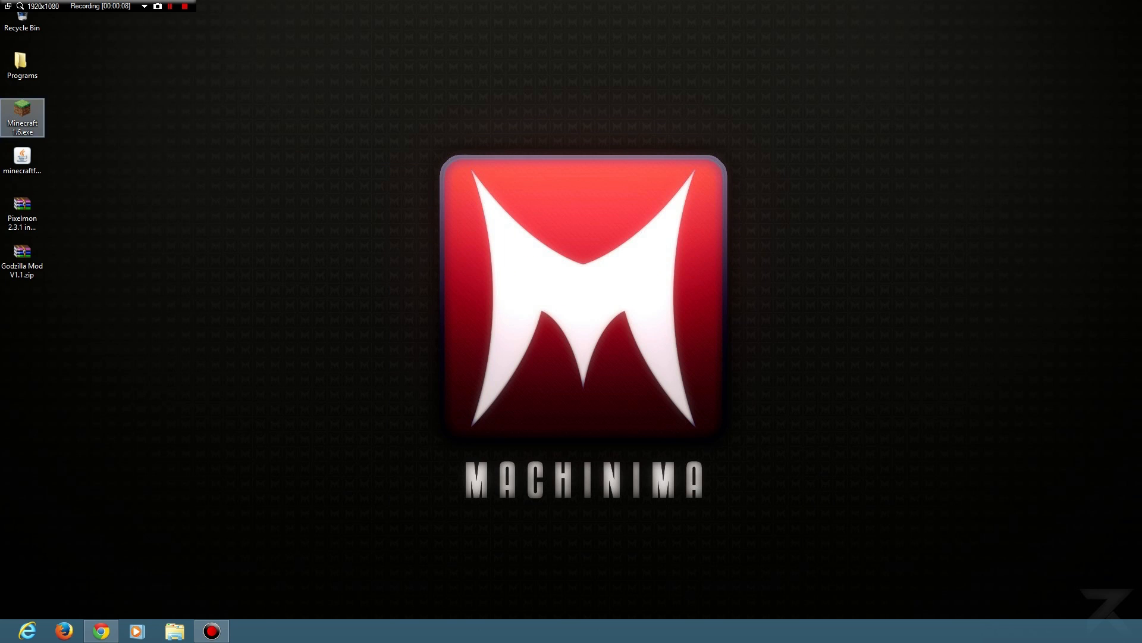
{"action": "double_click", "coordinate": [23, 118]}
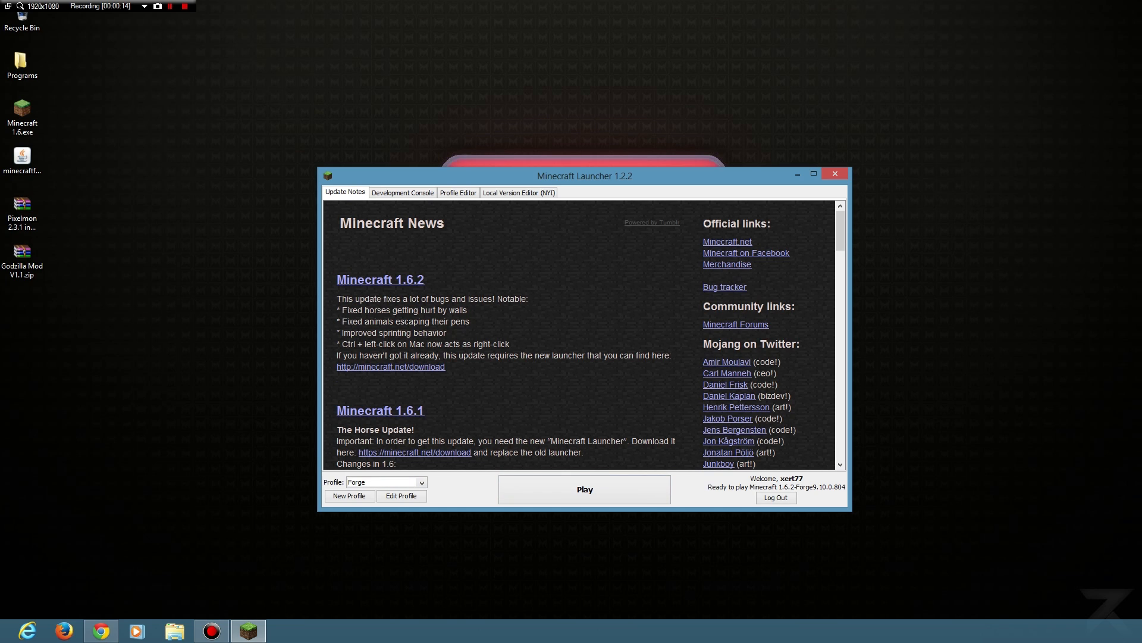
{"action": "left_click", "coordinate": [401, 192]}
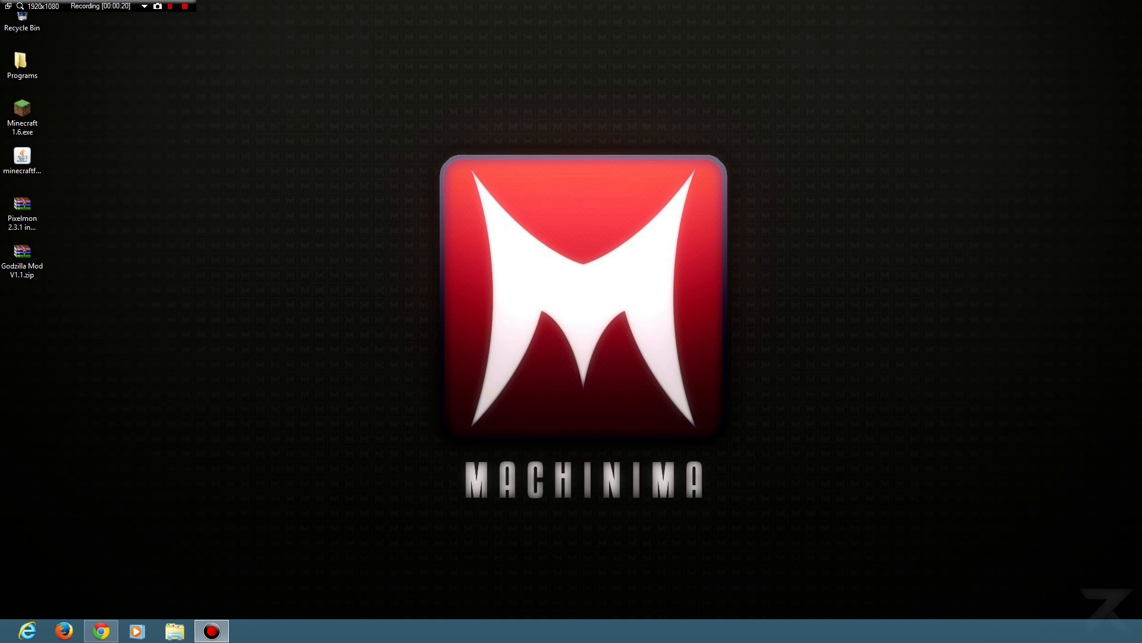
{"action": "double_click", "coordinate": [22, 114]}
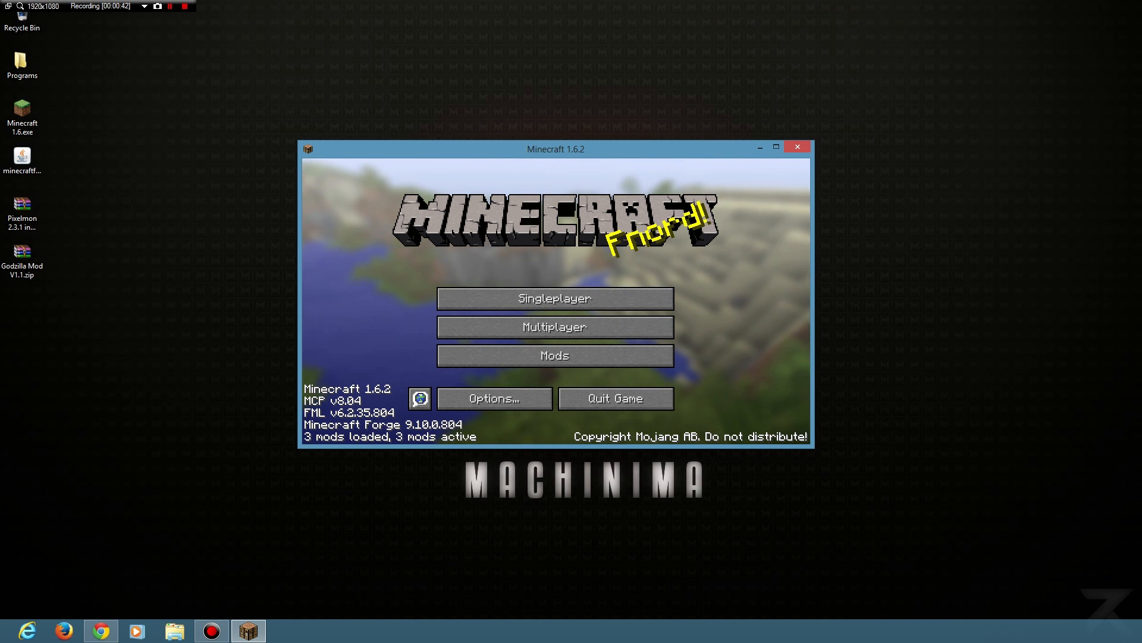
Step: Review the Mods list, confirming only Forge's core components are loaded
{"action": "left_click", "coordinate": [554, 356]}
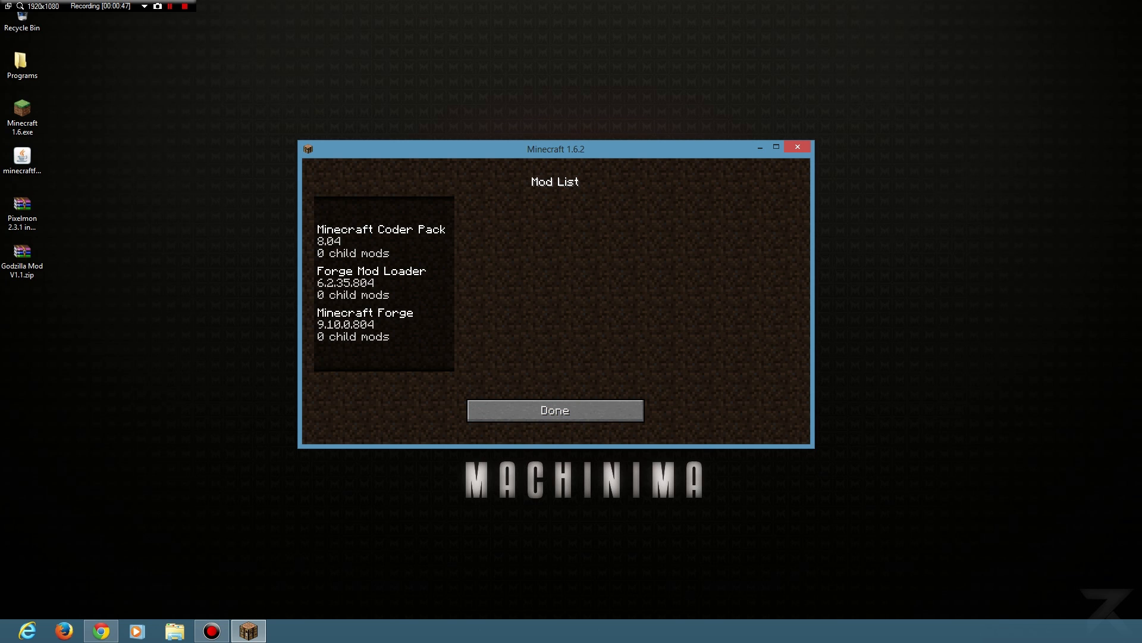
{"action": "left_click", "coordinate": [553, 409]}
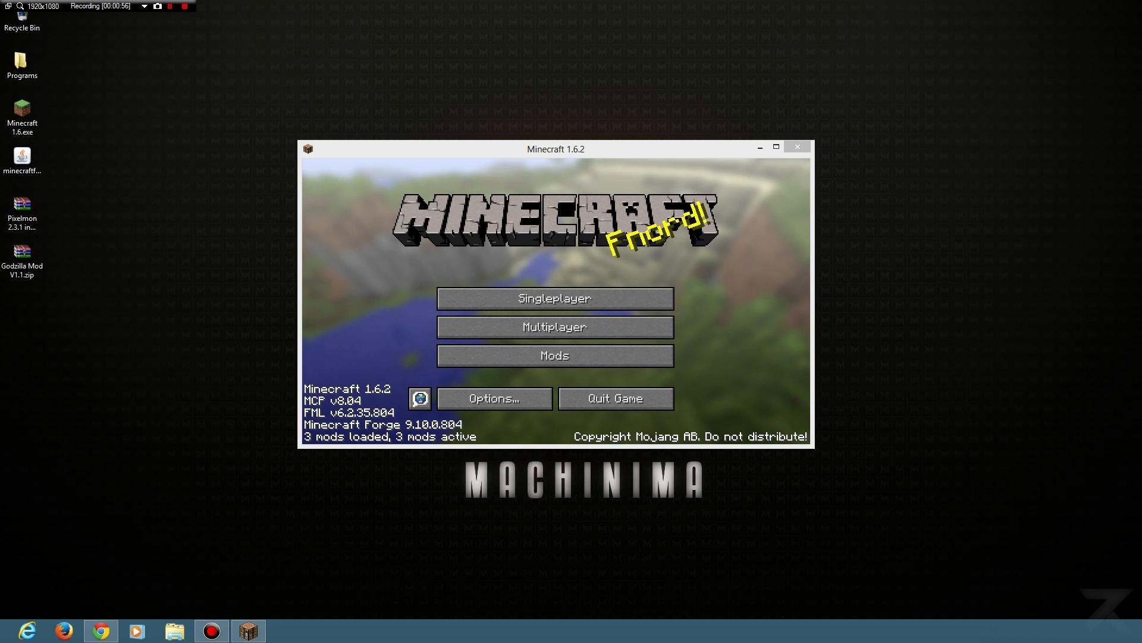
Step: From Options > Resource Packs, open the resourcepacks folder in File Explorer
{"action": "left_click", "coordinate": [494, 399]}
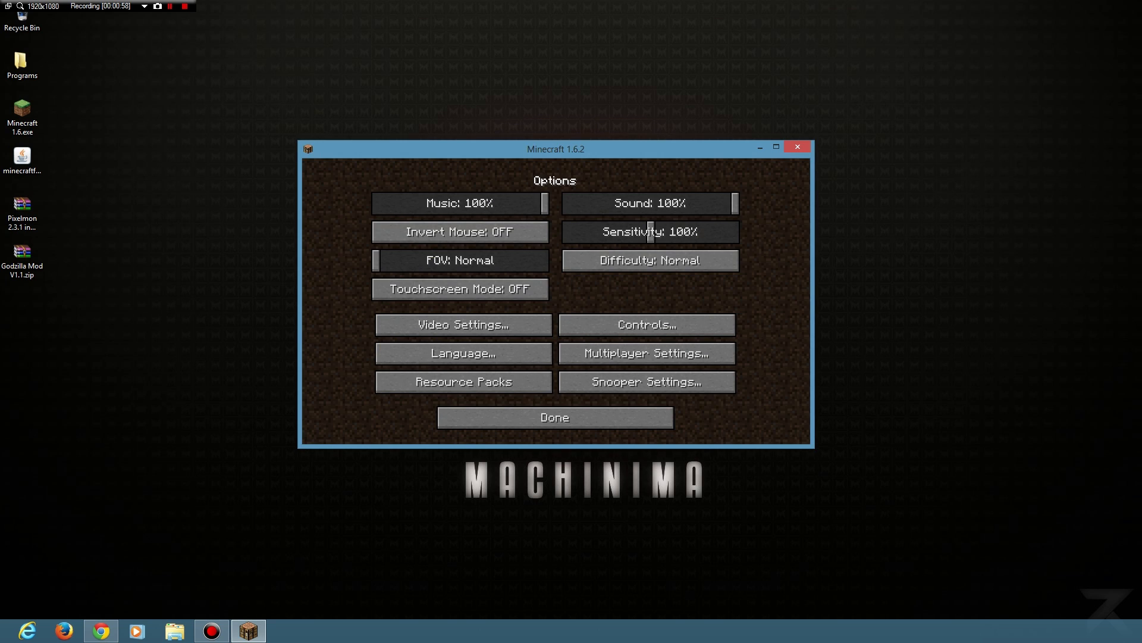
{"action": "left_click", "coordinate": [462, 381]}
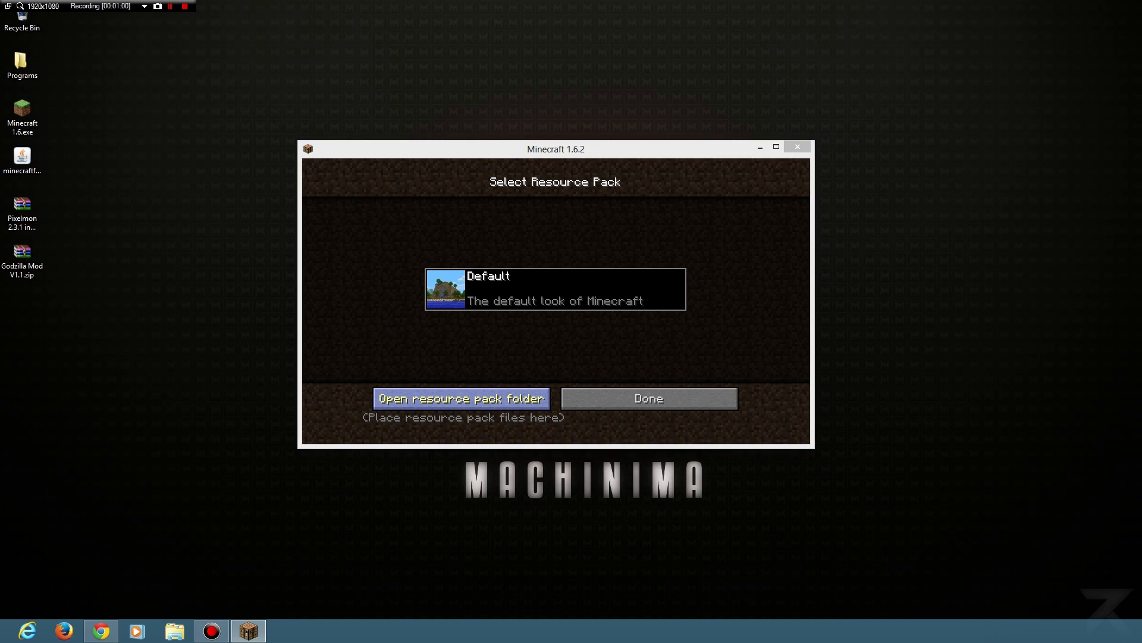
{"action": "left_click", "coordinate": [460, 397]}
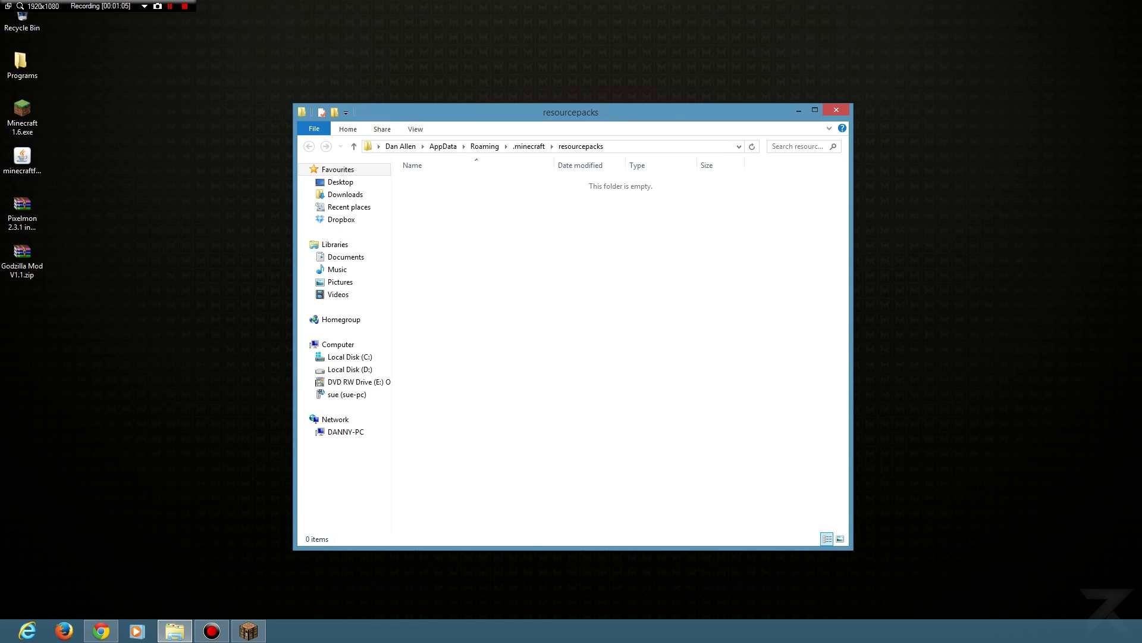
Step: Go up to .minecraft and into its mods folder to place the Godzilla Mod zip there
{"action": "left_click", "coordinate": [355, 145]}
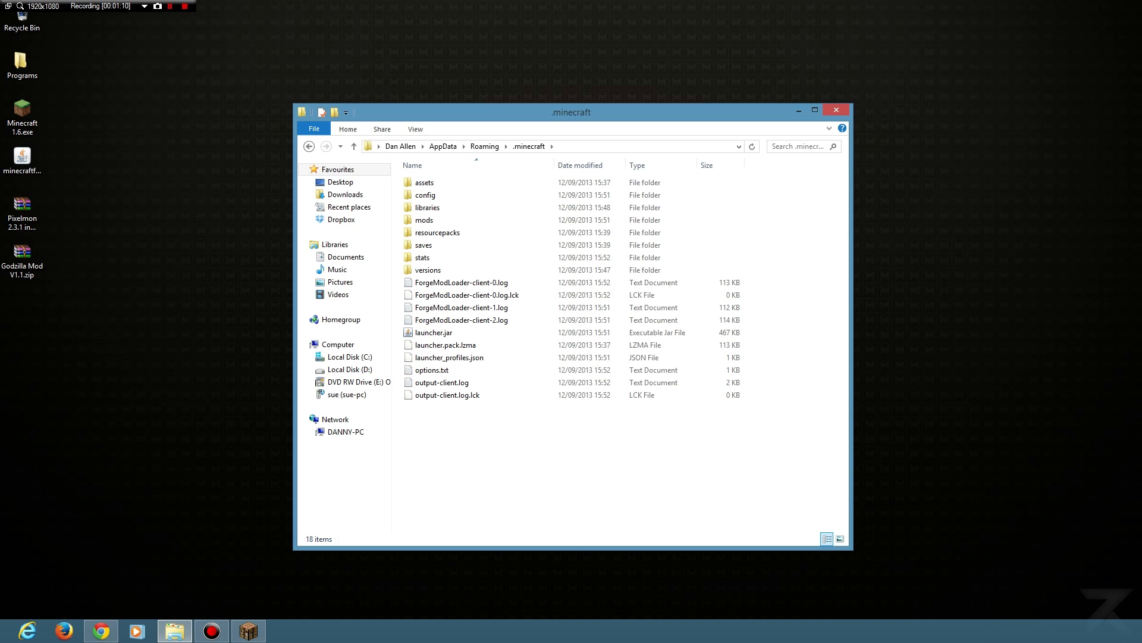
{"action": "left_click", "coordinate": [424, 219]}
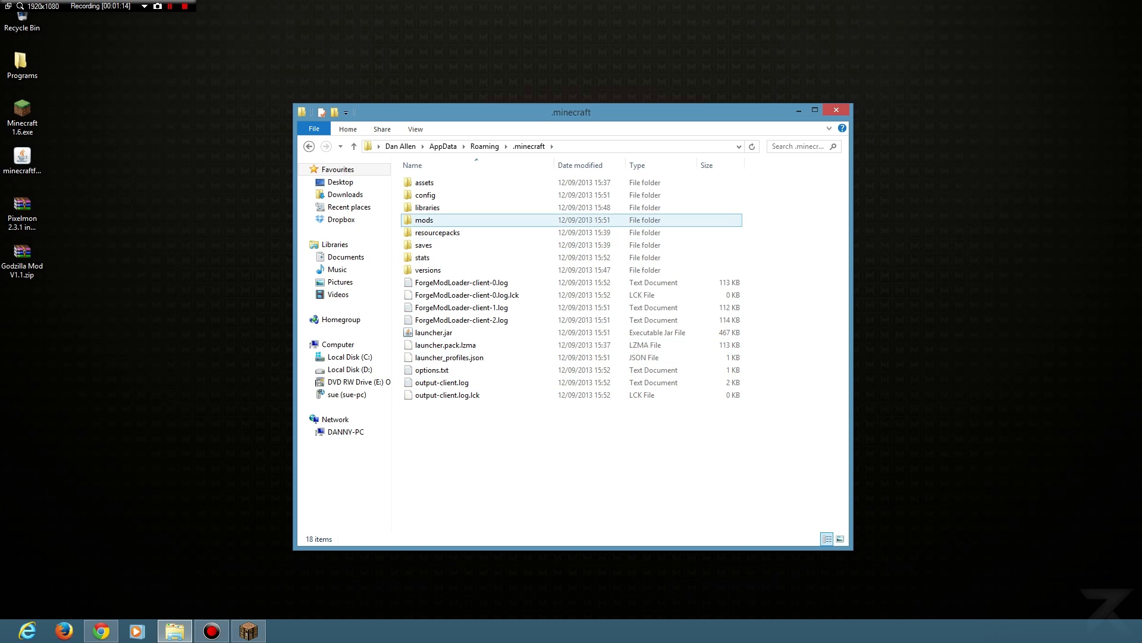
{"action": "double_click", "coordinate": [424, 219]}
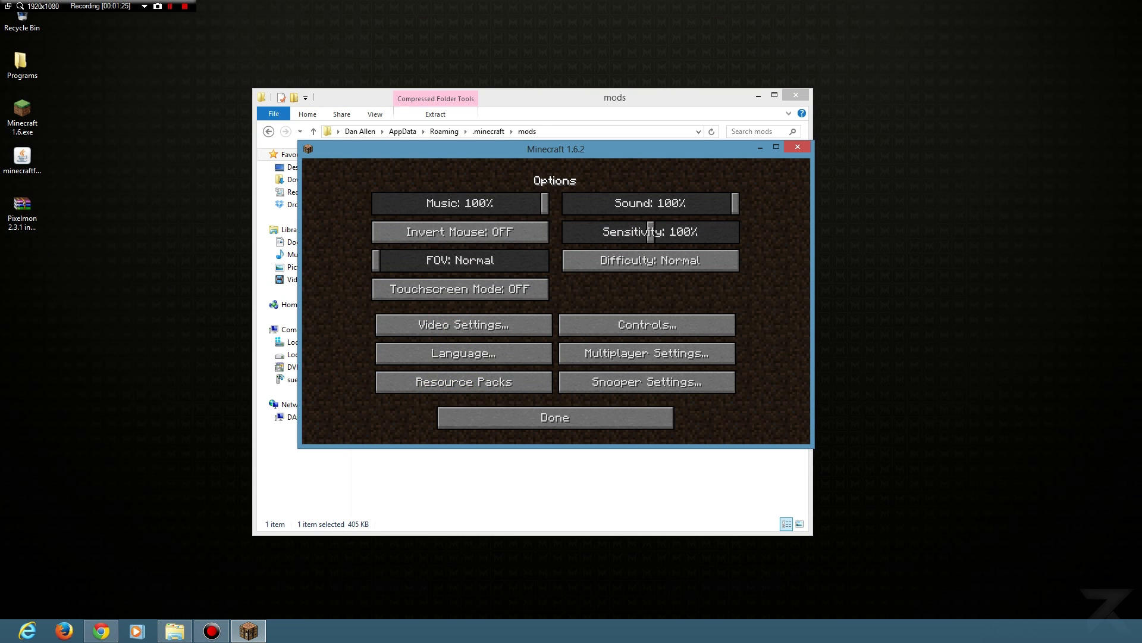
Step: Quit and relaunch Forge offline, creating a new world with cheats allowed
{"action": "left_click", "coordinate": [554, 416]}
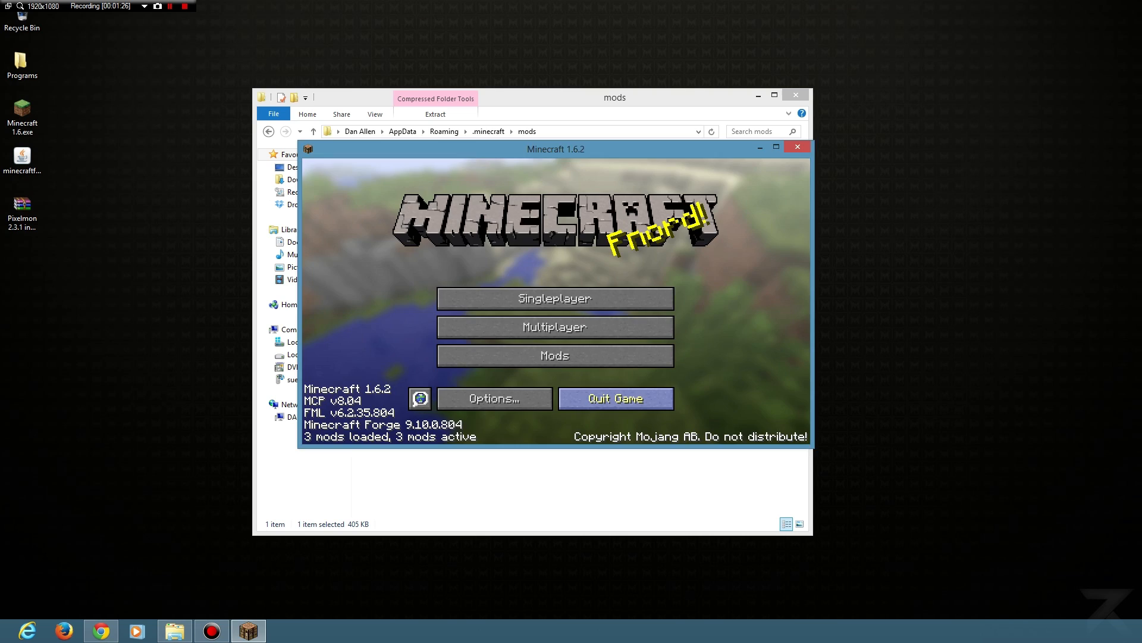
{"action": "left_click", "coordinate": [616, 398]}
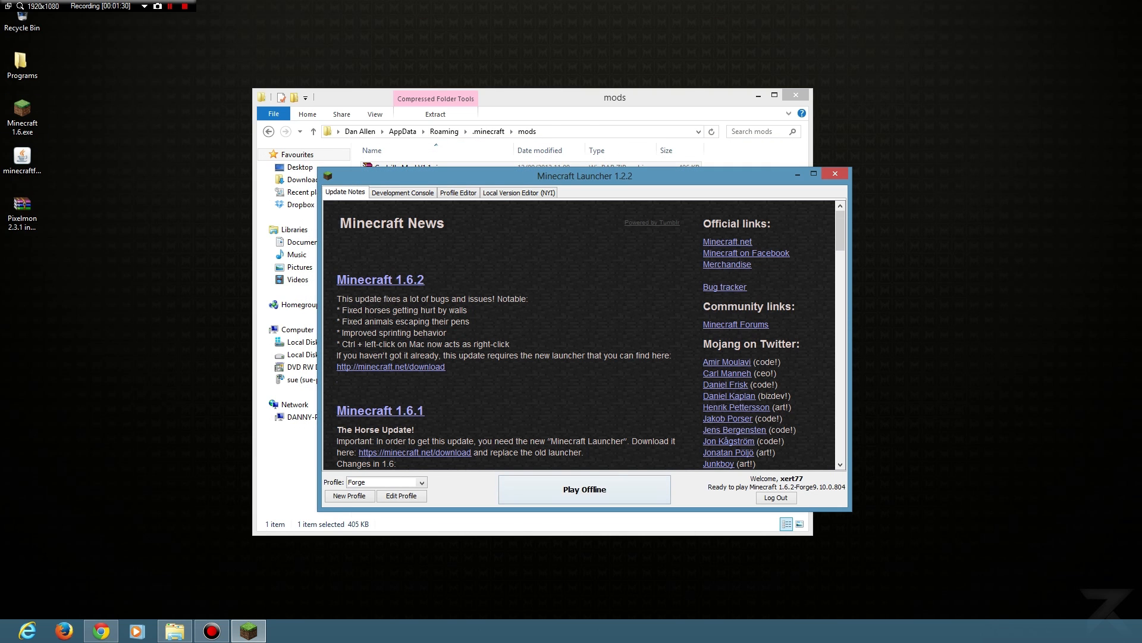
{"action": "left_click", "coordinate": [834, 174]}
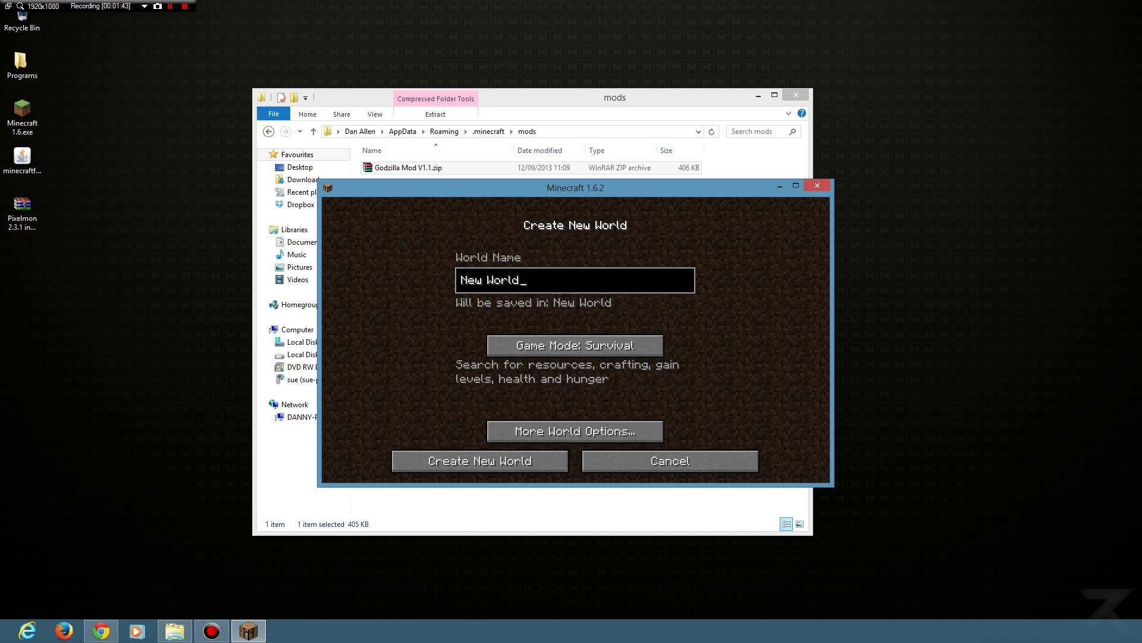
{"action": "left_click", "coordinate": [573, 429]}
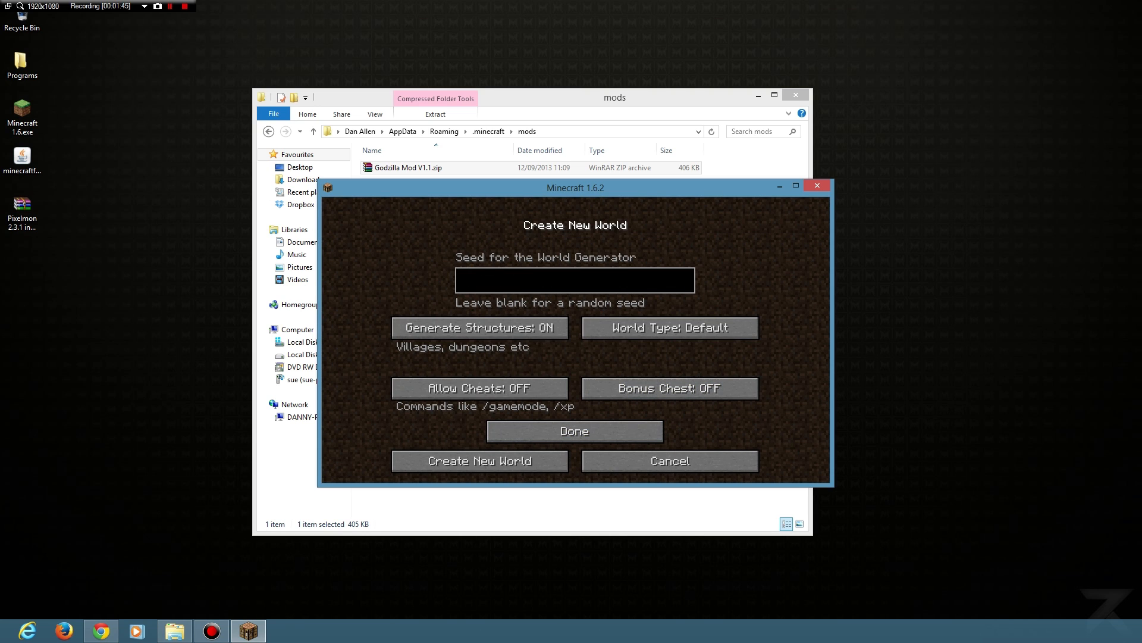
{"action": "left_click", "coordinate": [480, 461]}
{"action": "type", "text": "/ga"}
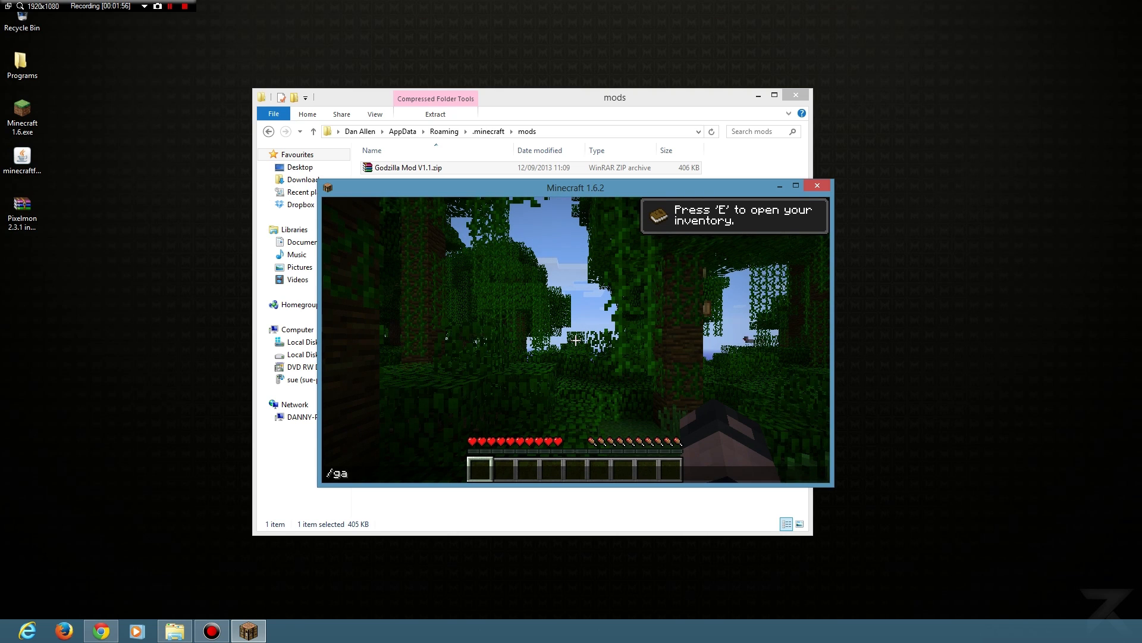
Step: Switch to creative with /gamemode, view the Godzilla Mod inventory tab, then close the game
{"action": "key", "text": "e"}
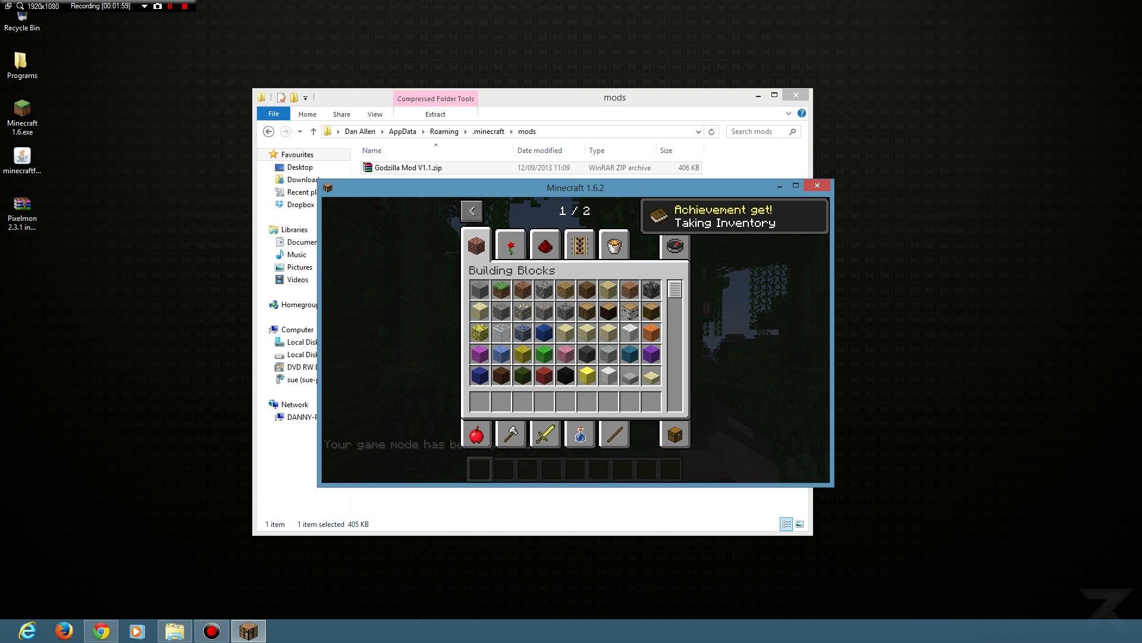
{"action": "left_click", "coordinate": [678, 209]}
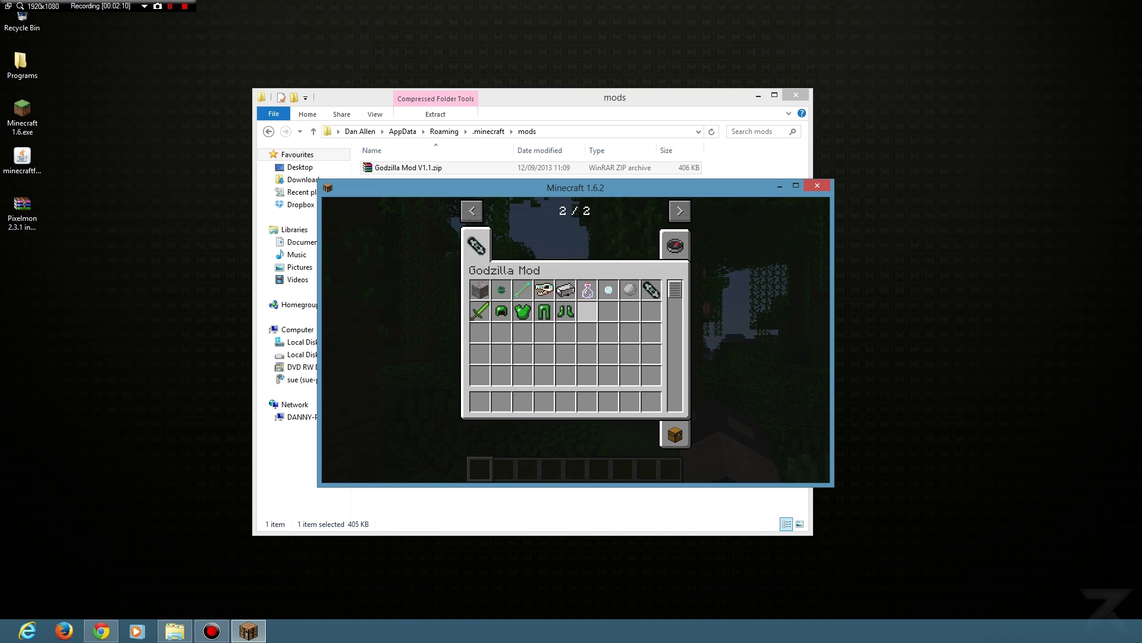
{"action": "key", "text": "Escape"}
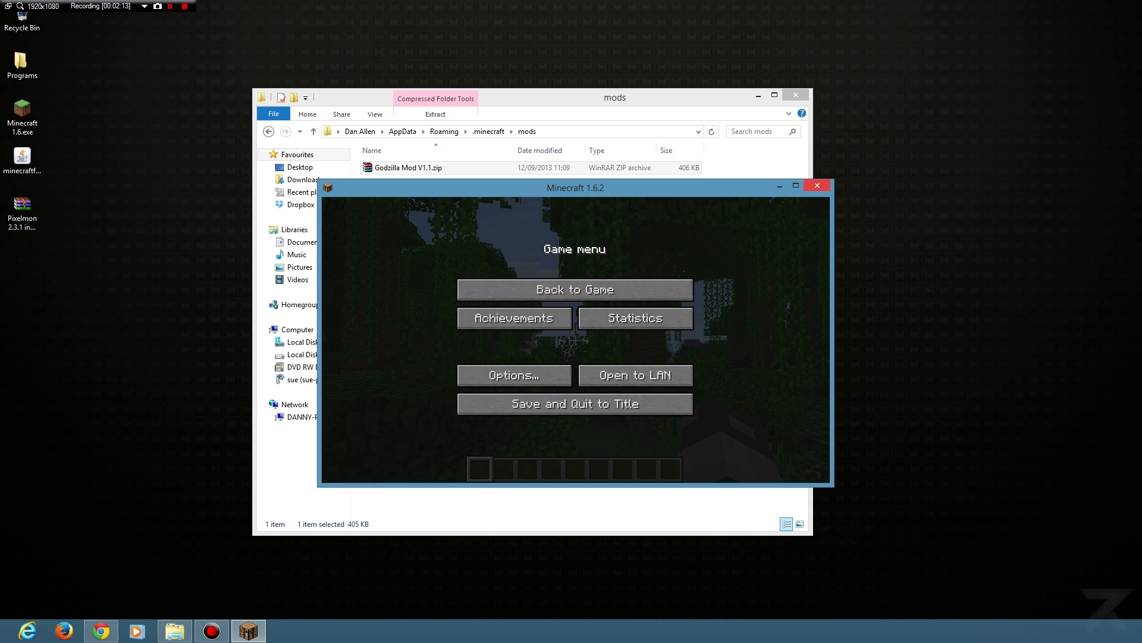
{"action": "left_click", "coordinate": [816, 186]}
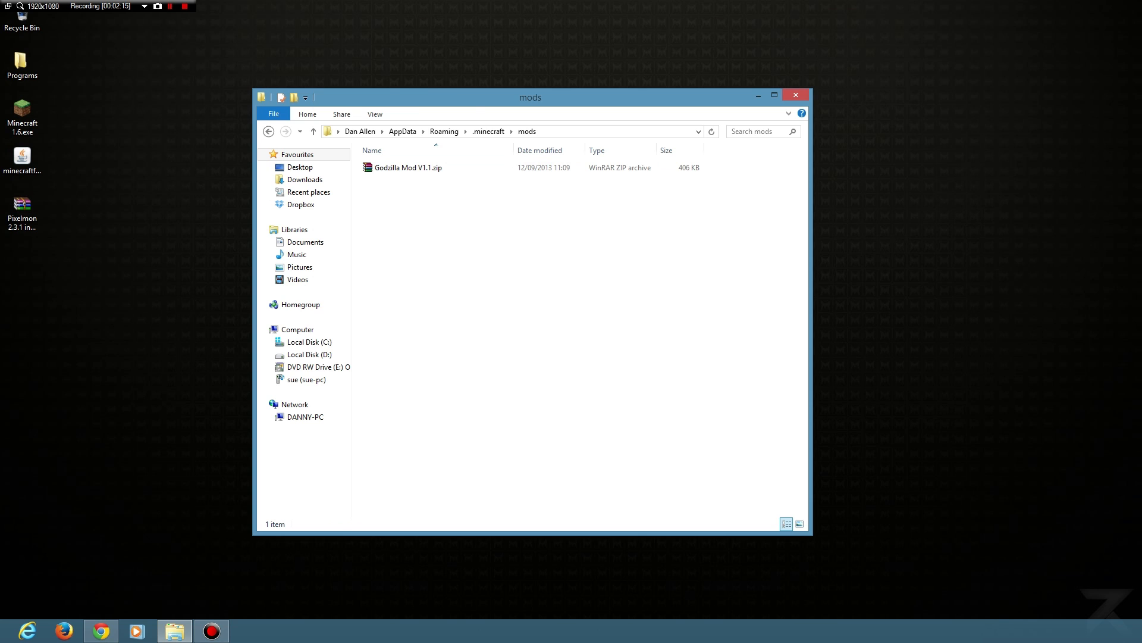
Step: Delete the Godzilla Mod zip and copy Pixelmon 2.3.1.zip from the Pixelmon install archive into mods
{"action": "left_click", "coordinate": [408, 167]}
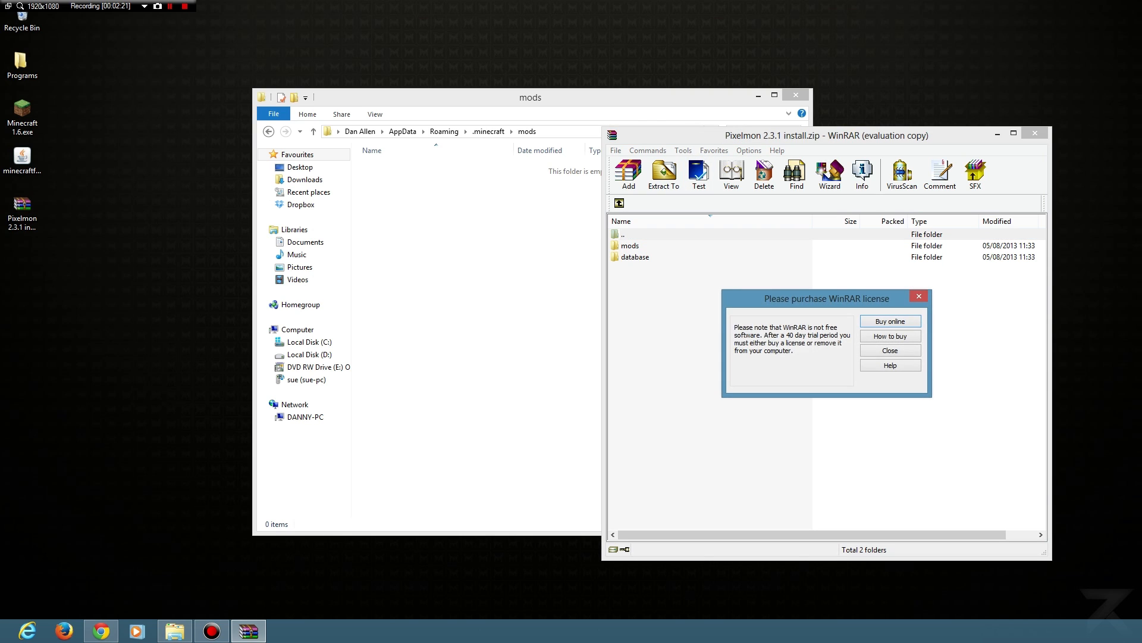
{"action": "left_click", "coordinate": [890, 350]}
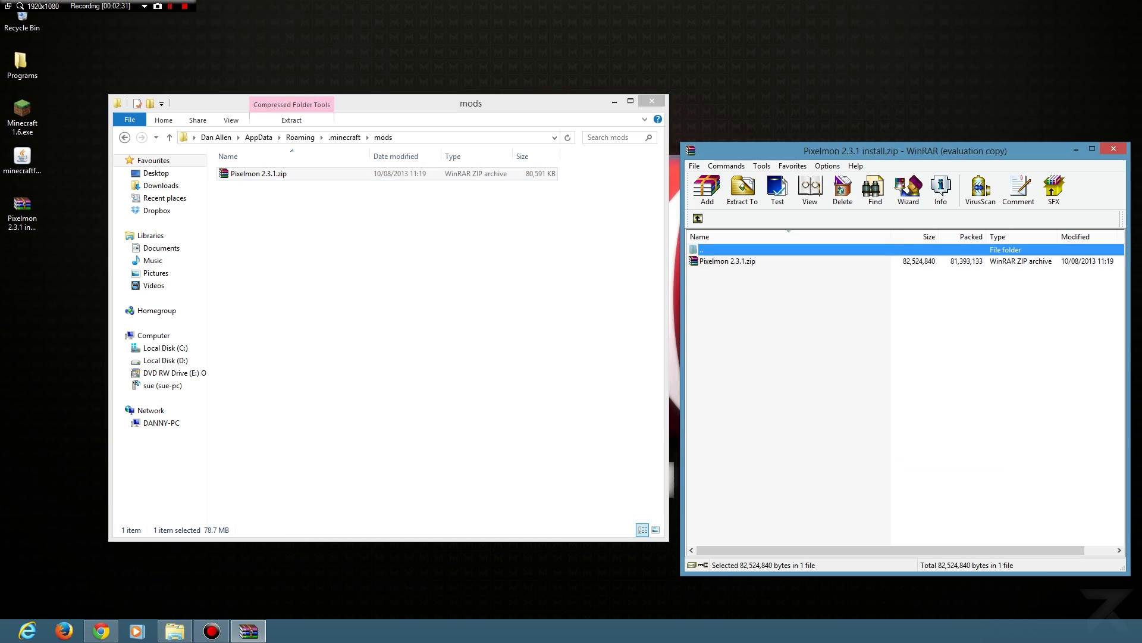
{"action": "double_click", "coordinate": [726, 261]}
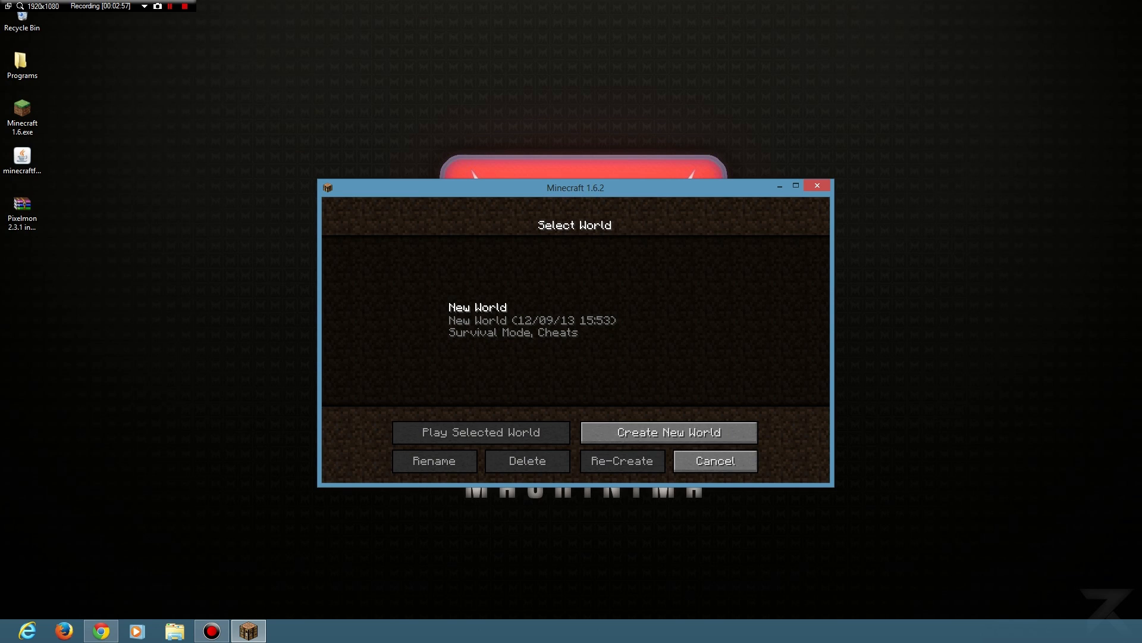
Step: Create a new world to test Pixelmon, then open the empty resourcepacks folder from Options
{"action": "left_click", "coordinate": [667, 431]}
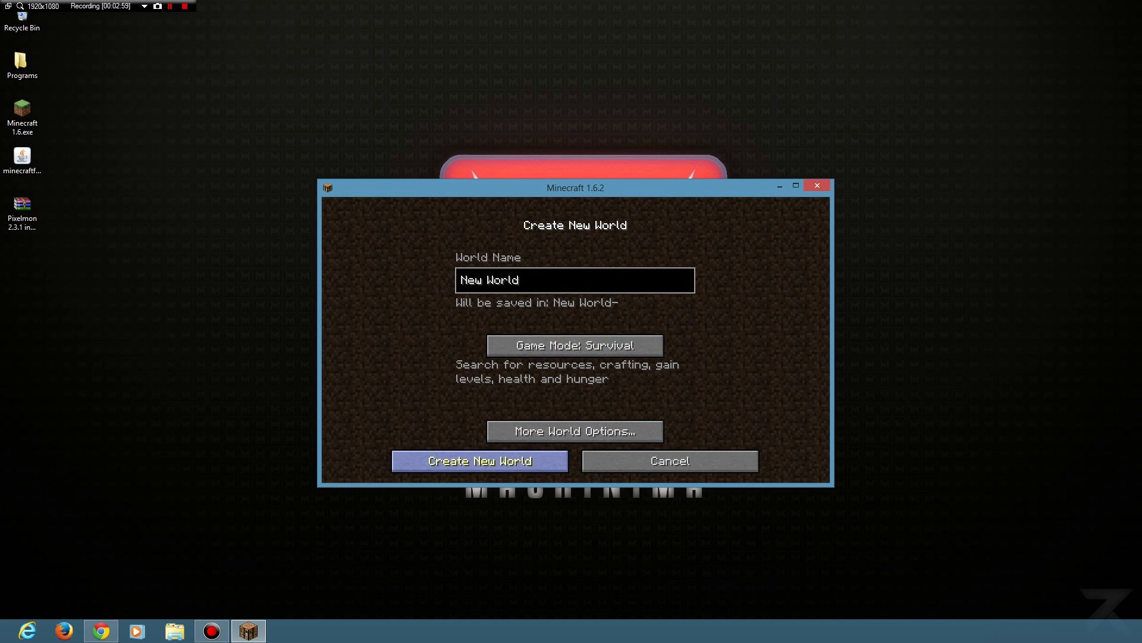
{"action": "left_click", "coordinate": [478, 460]}
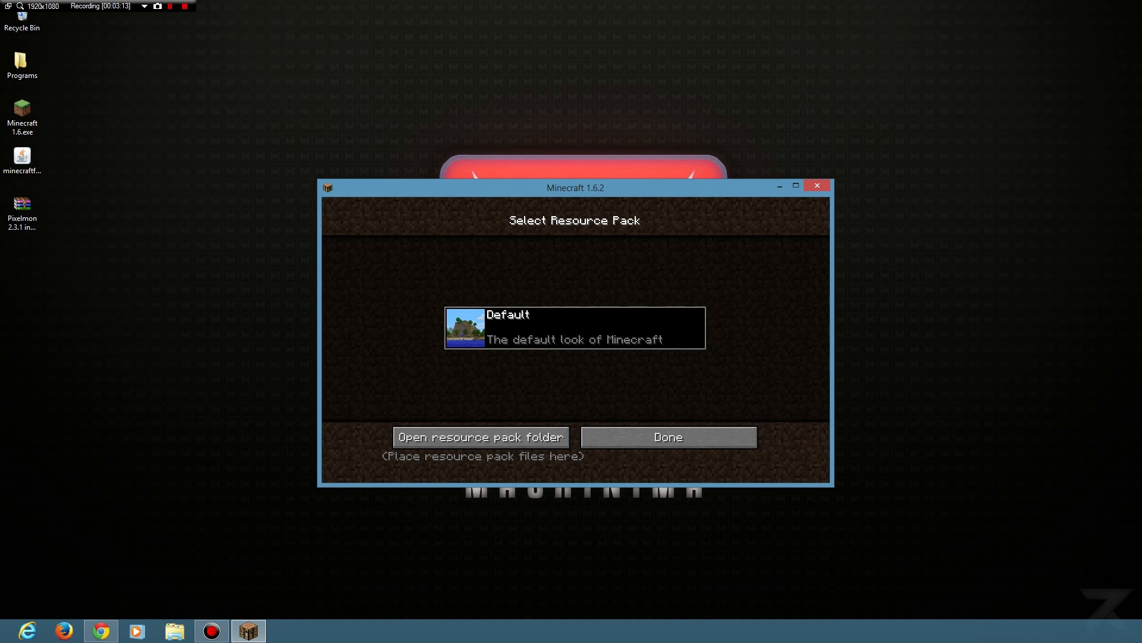
{"action": "left_click", "coordinate": [480, 436]}
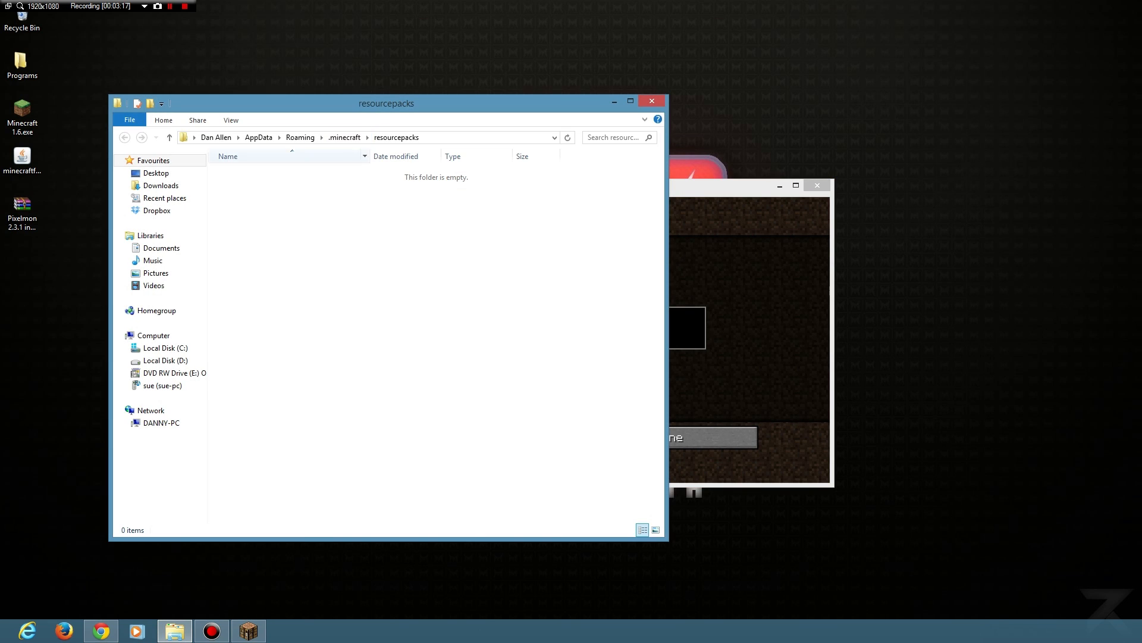
Step: Delete the Pixelmon zip from .minecraft\mods, leaving it empty, and close the Explorer window
{"action": "left_click", "coordinate": [344, 137]}
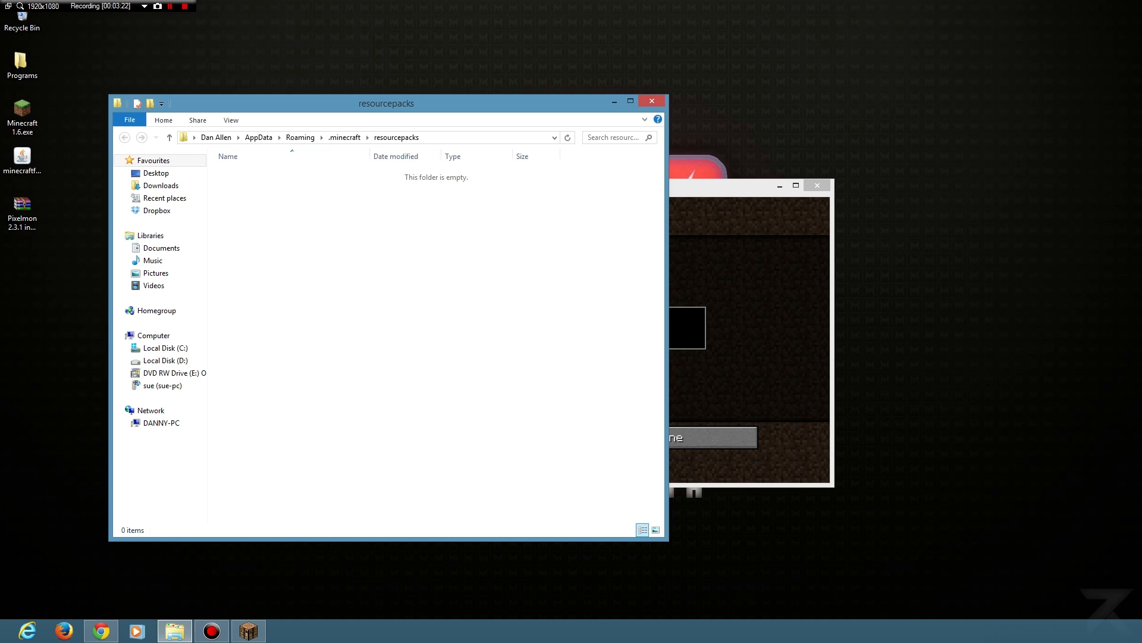
{"action": "left_click", "coordinate": [343, 137]}
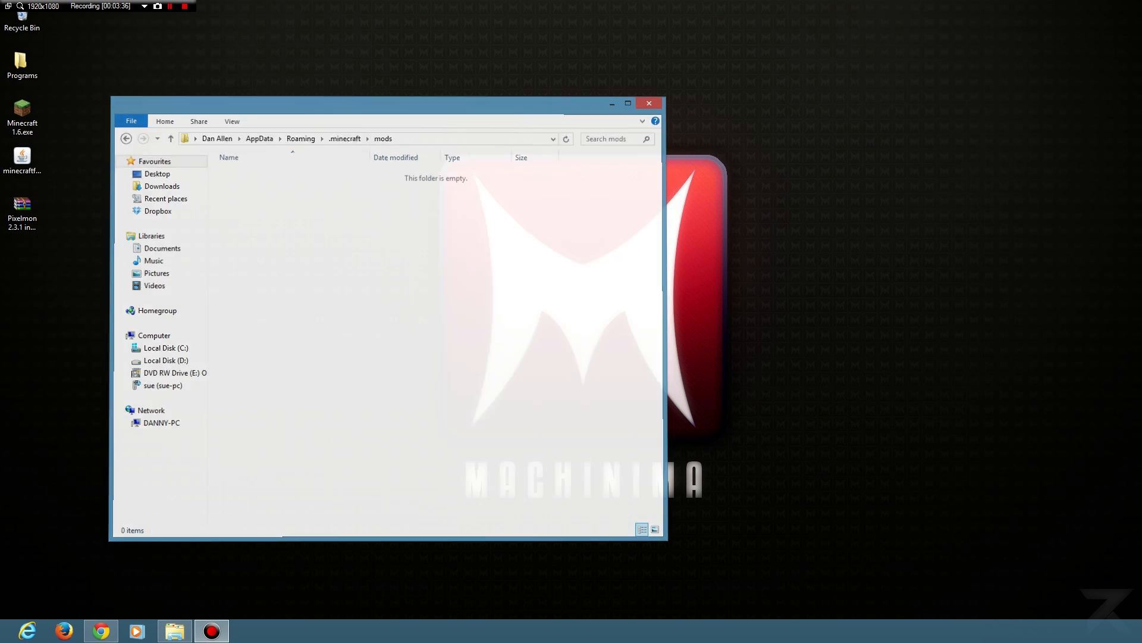
{"action": "left_click", "coordinate": [646, 103]}
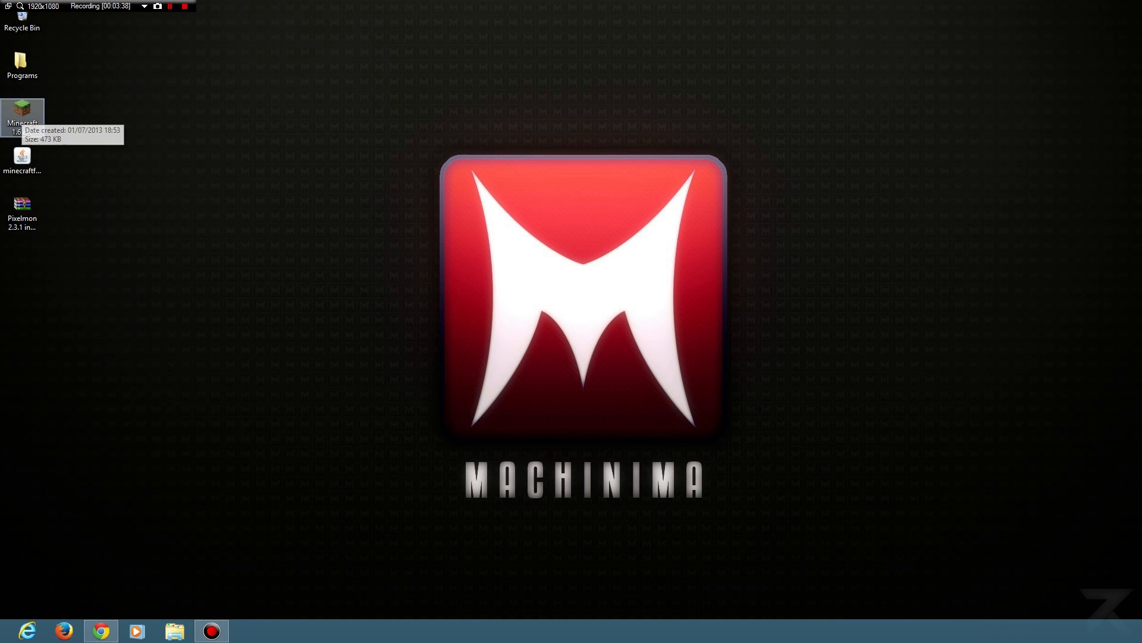
Step: Relaunch Minecraft Launcher and switch to the plain (non-Forge) xert77 profile
{"action": "double_click", "coordinate": [22, 115]}
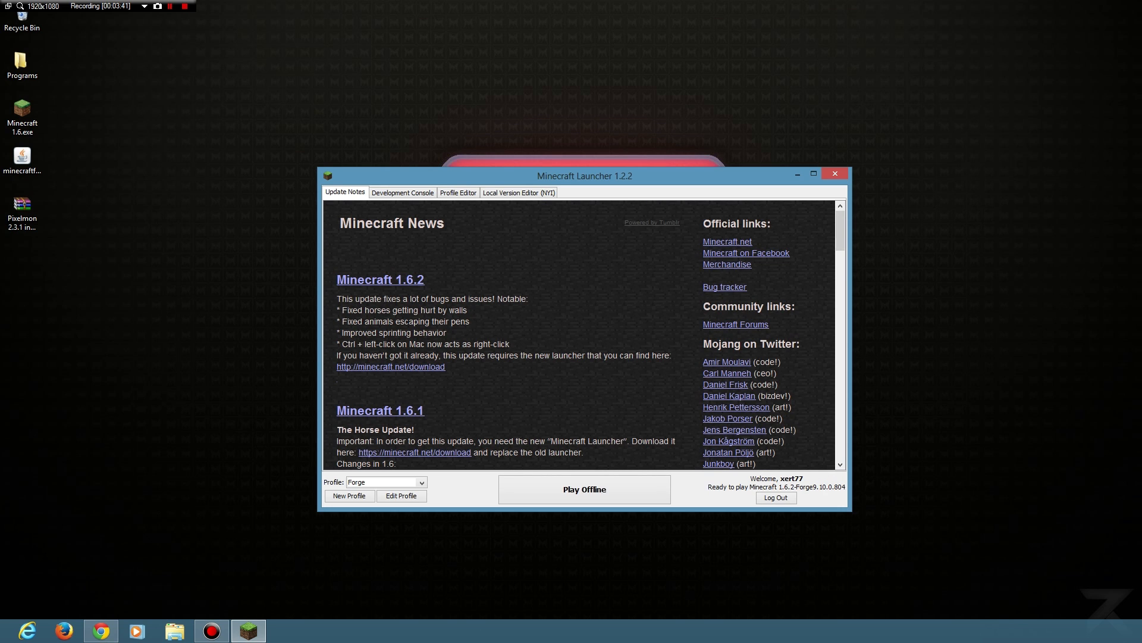
{"action": "left_click", "coordinate": [420, 482]}
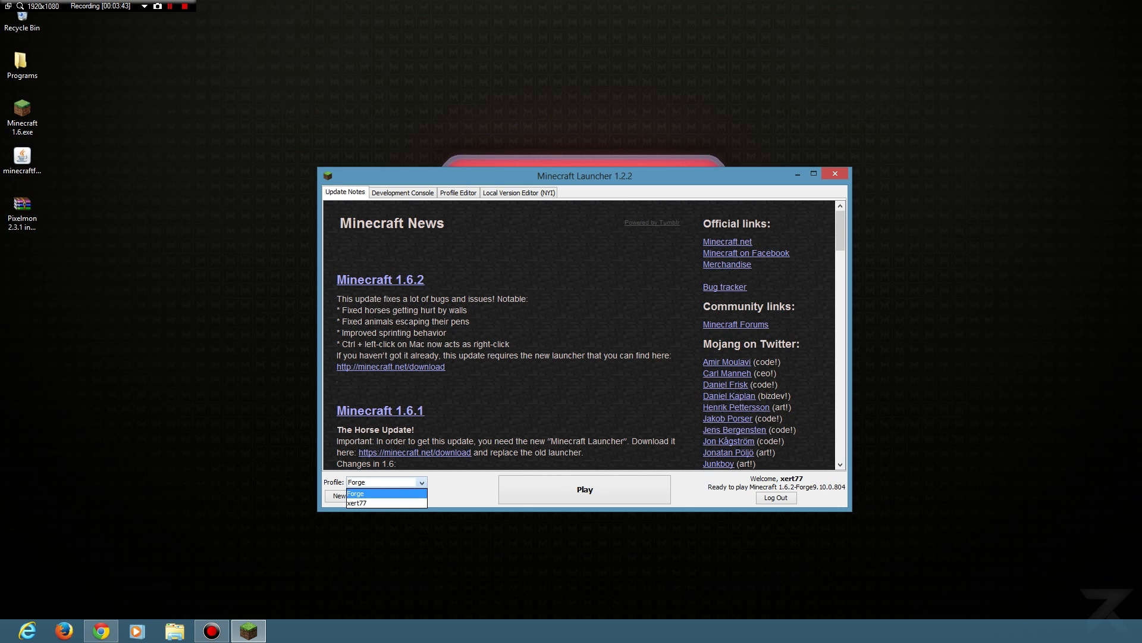
{"action": "left_click", "coordinate": [356, 502]}
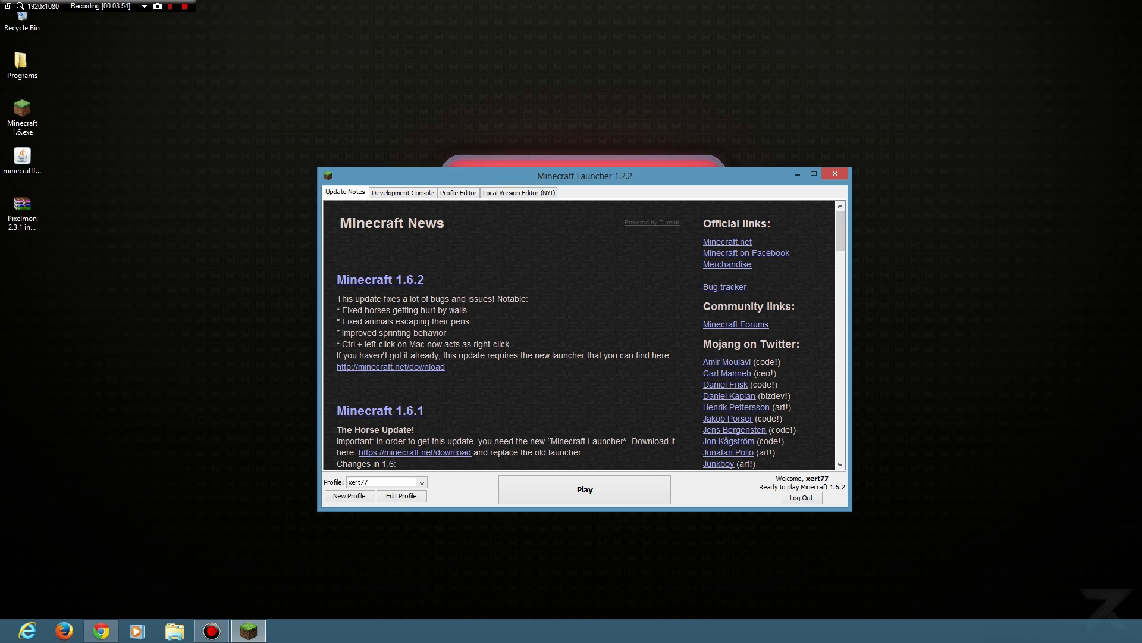
Step: Run the Forge 9.10.0.804 installer from the desktop
{"action": "left_click", "coordinate": [21, 161]}
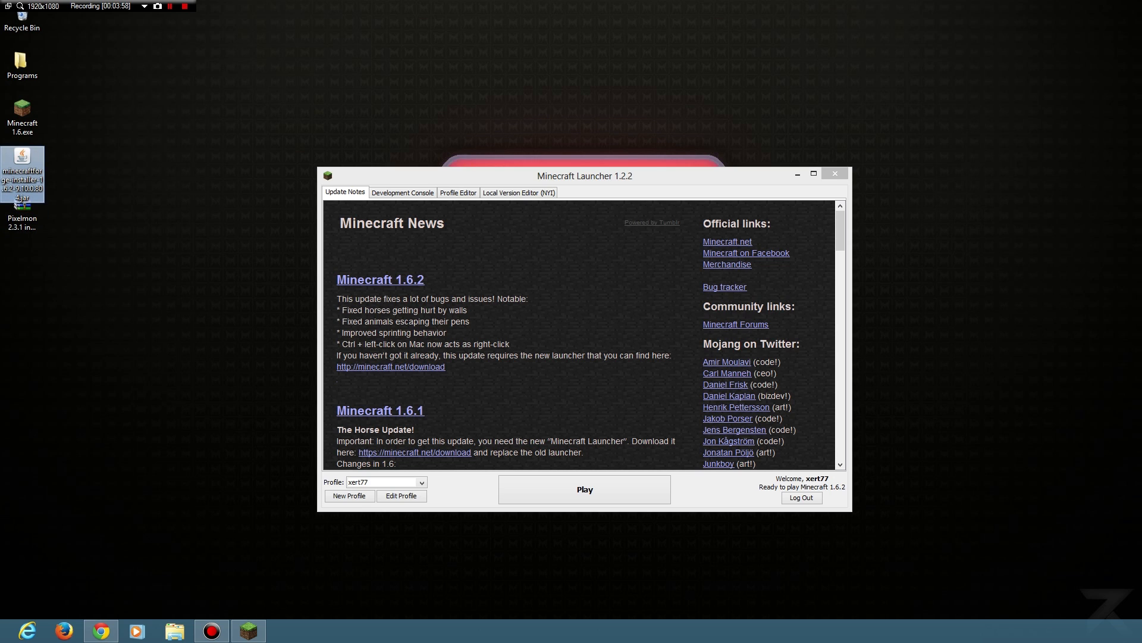
{"action": "double_click", "coordinate": [21, 175]}
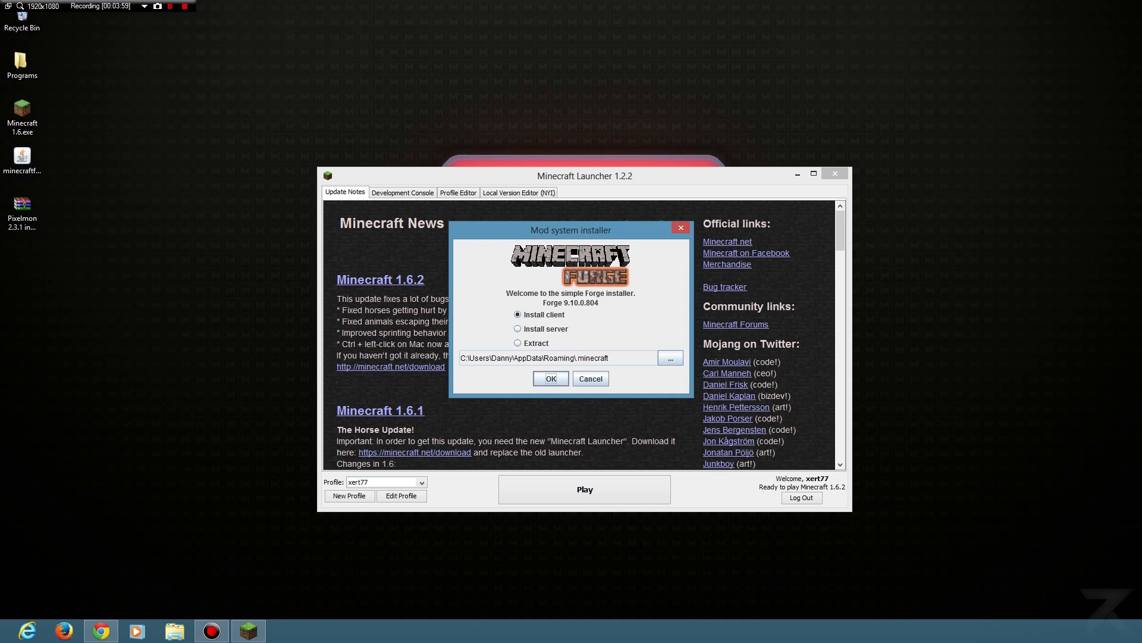